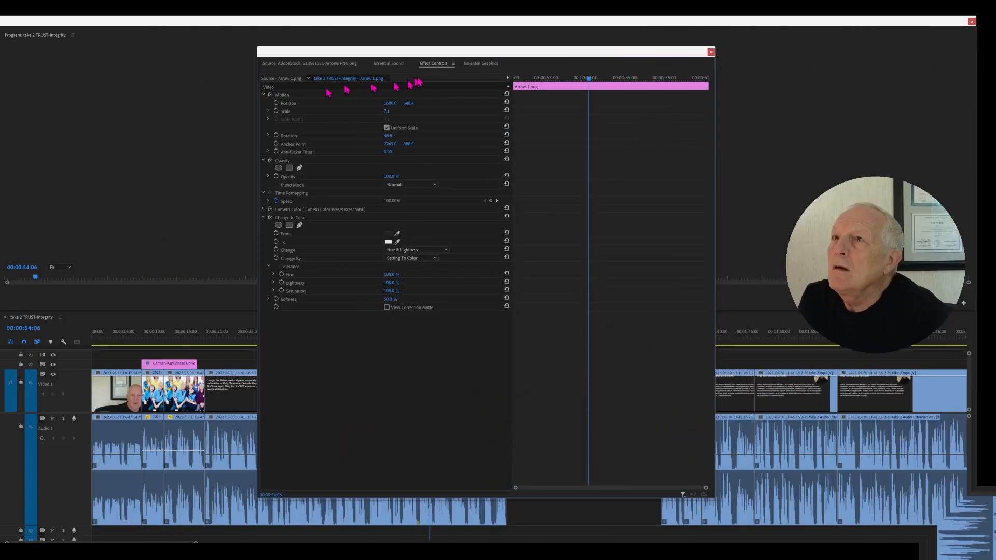
- Show the Essential Graphics panel in place of the arrow clip's Effect Controls
click(481, 63)
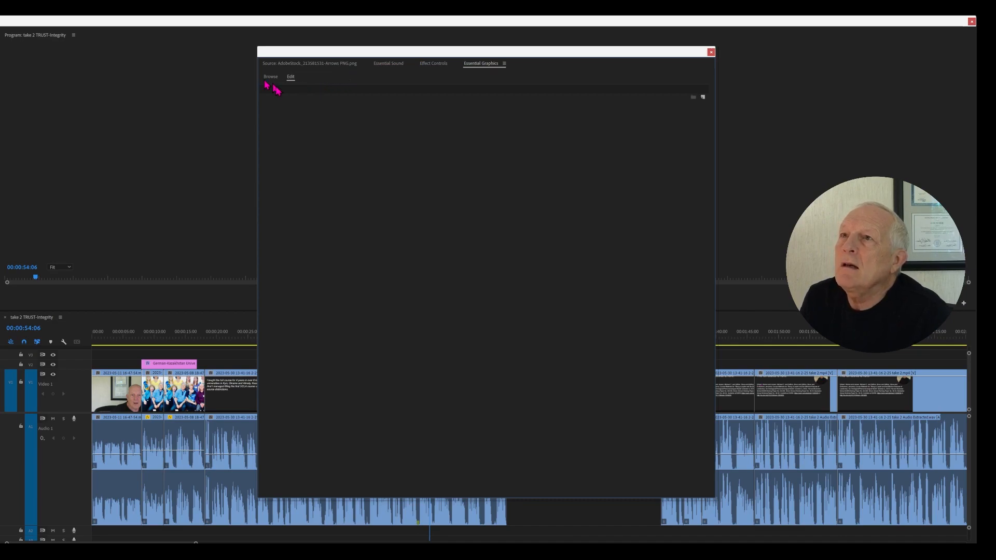
- Browse Adobe Stock arrow templates in Essential Graphics, then reach the Adobe Stock website via Creative Cloud Desktop
click(270, 77)
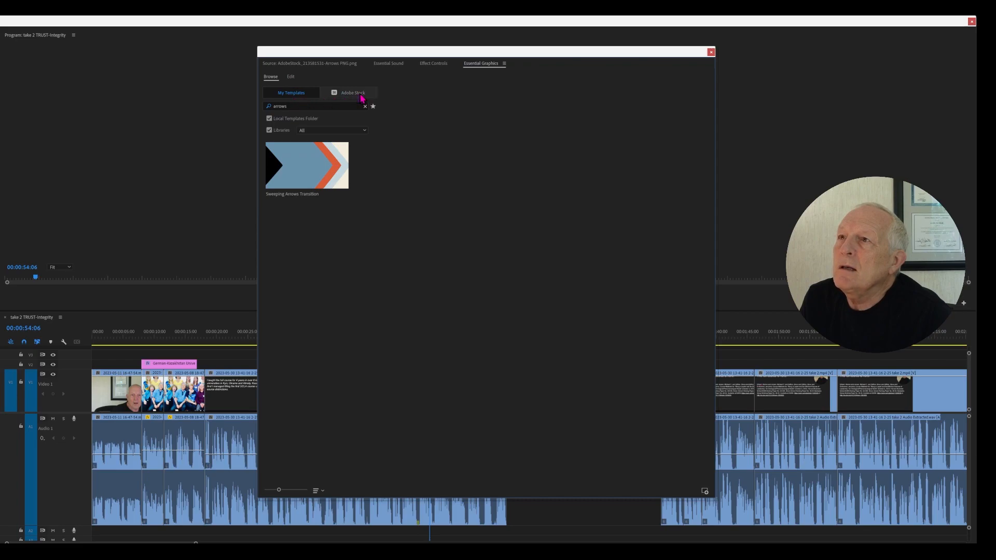
click(353, 92)
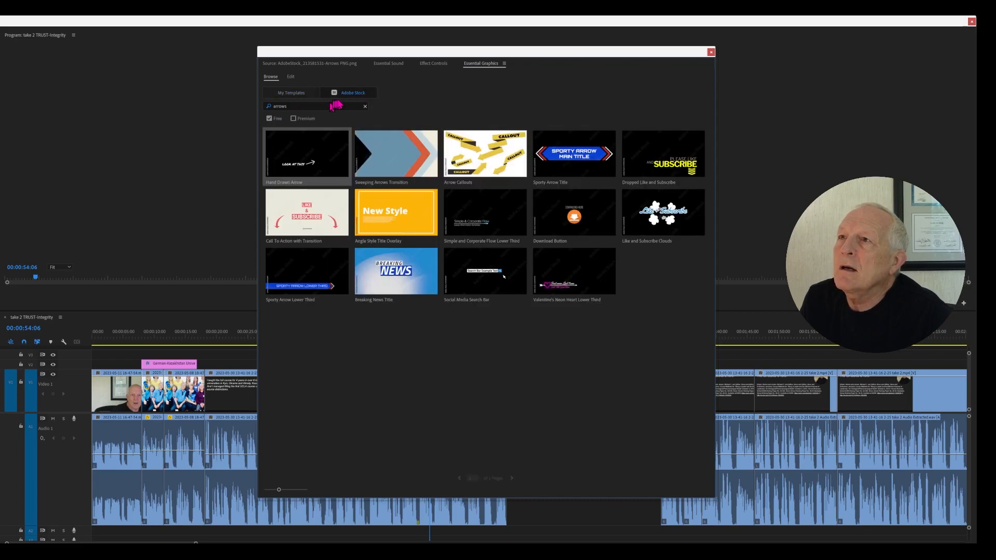
mouse_move(603, 240)
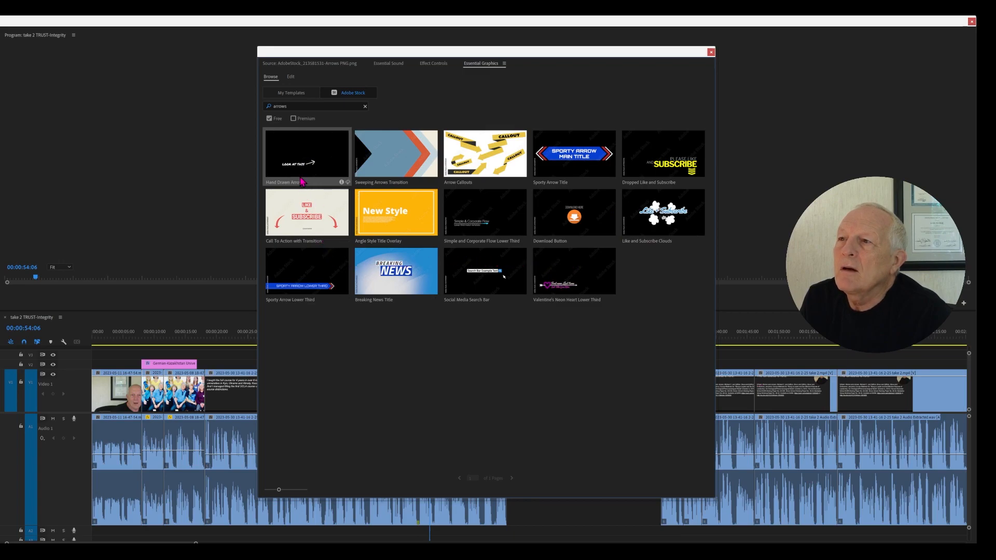
mouse_move(425, 176)
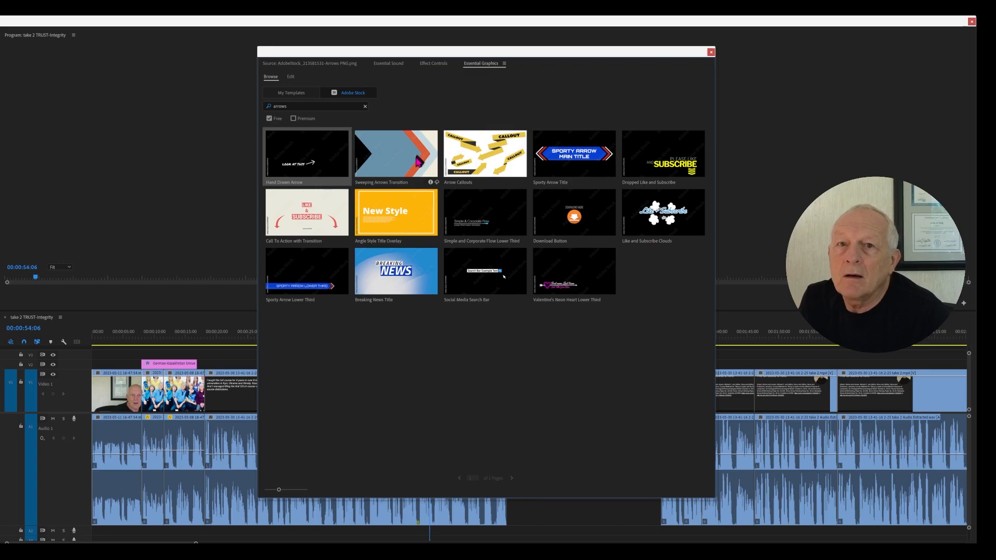
mouse_move(331, 100)
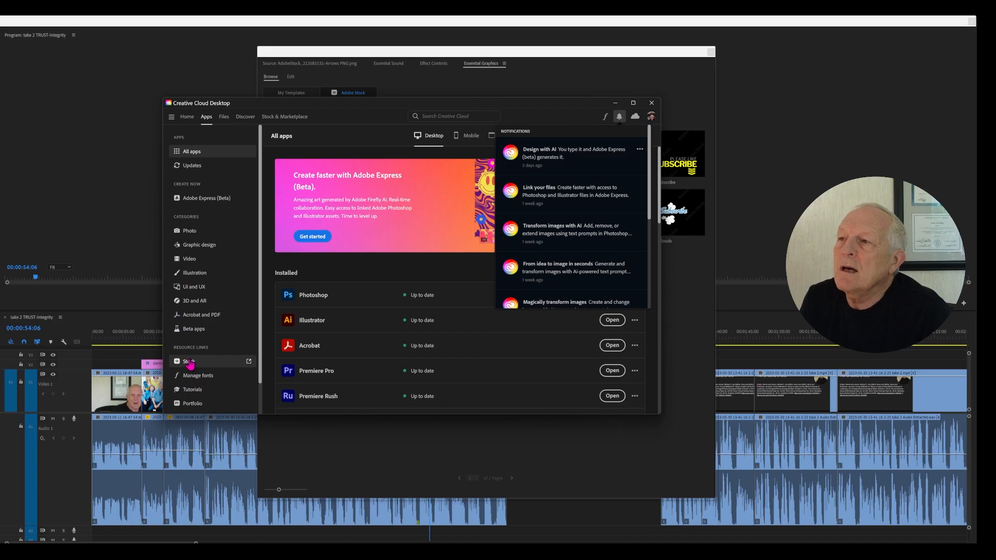
click(187, 362)
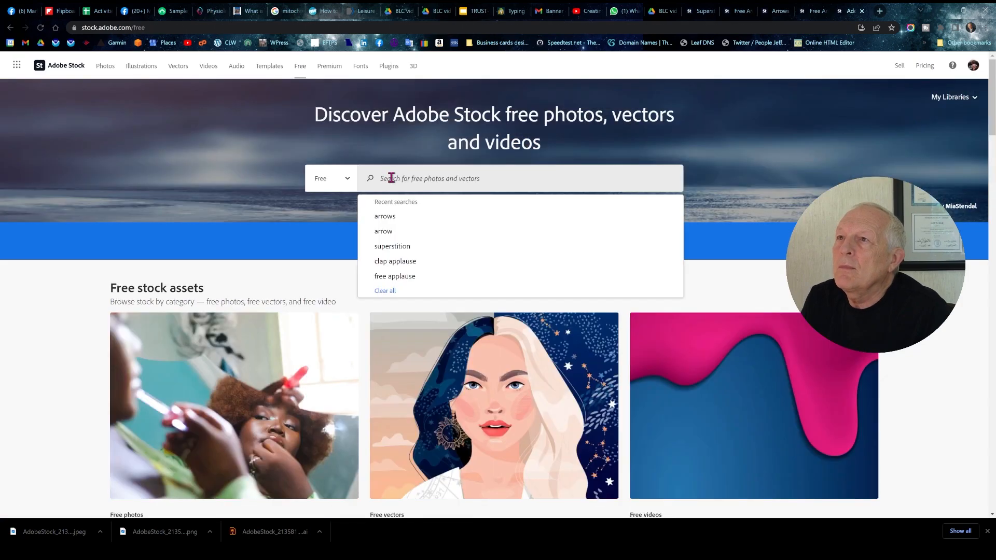
- Rerun the recent 'arrows' search and scroll through the free image results and back to the top
click(384, 216)
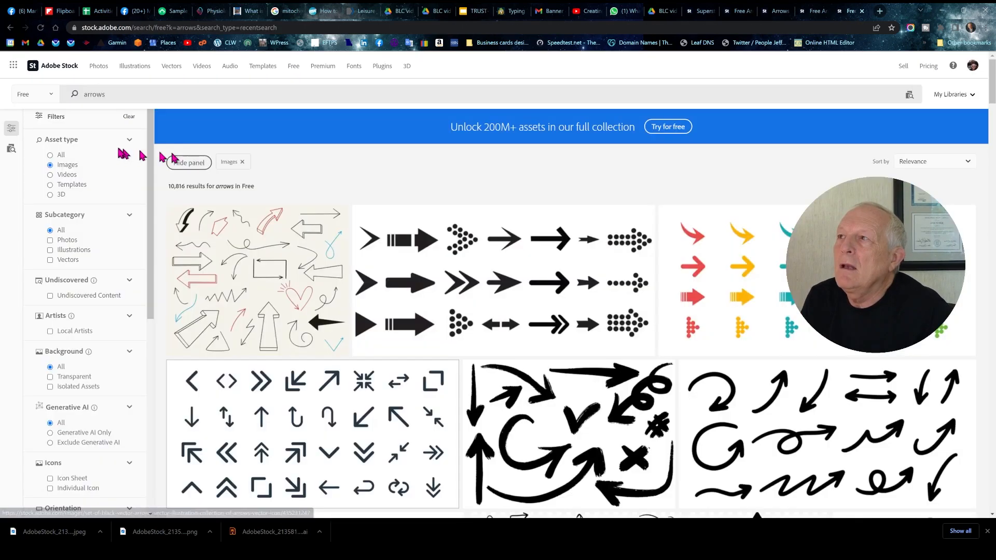
mouse_move(79, 147)
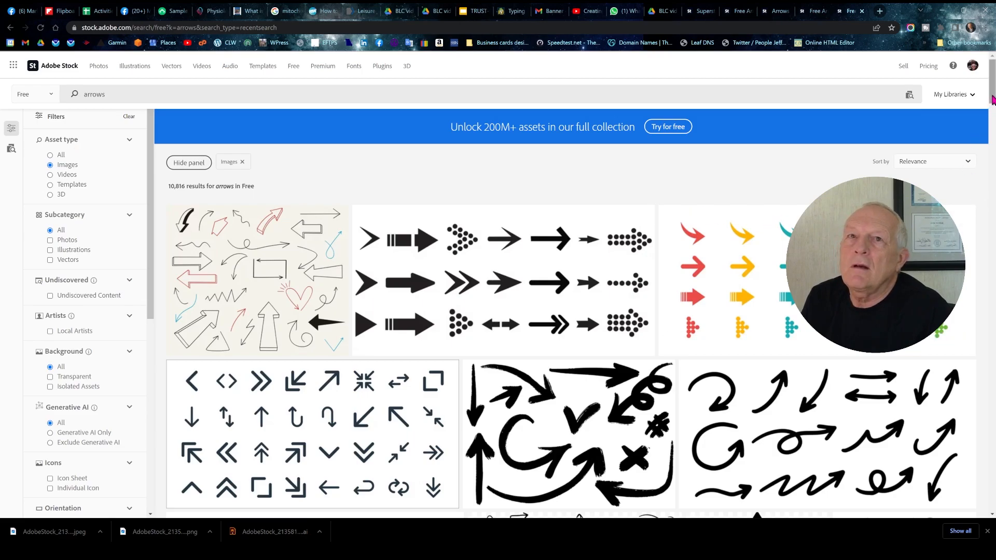
scroll(down, 3)
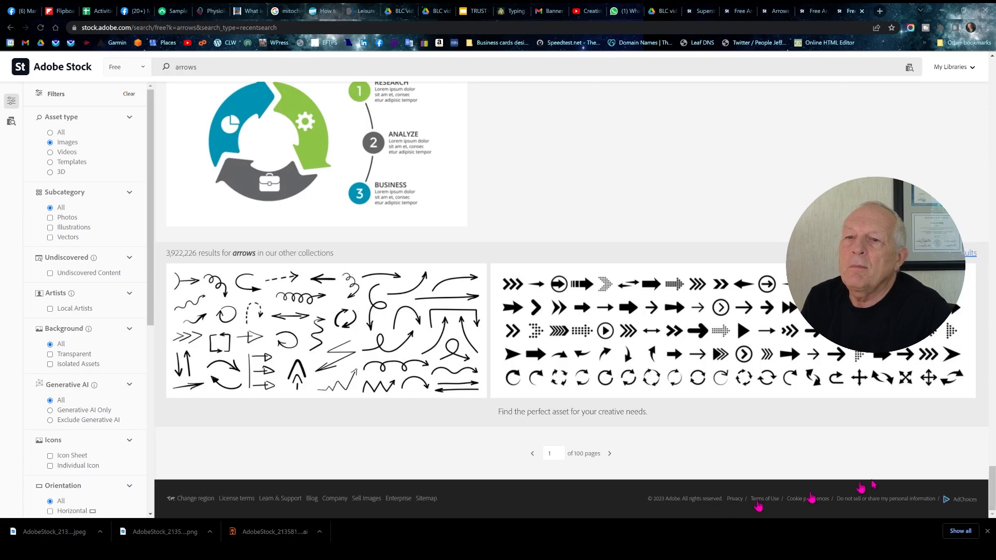
scroll(up, 3)
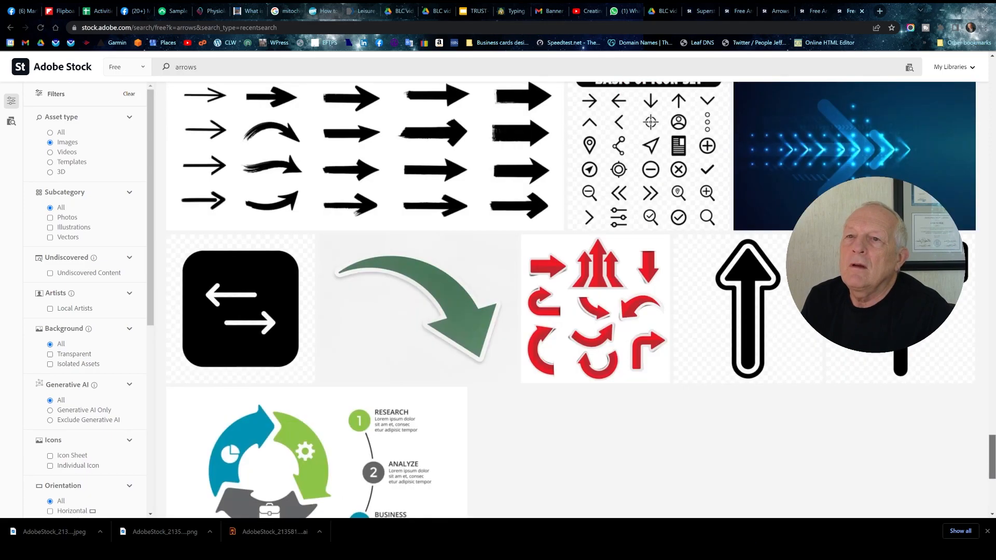
scroll(down, 3)
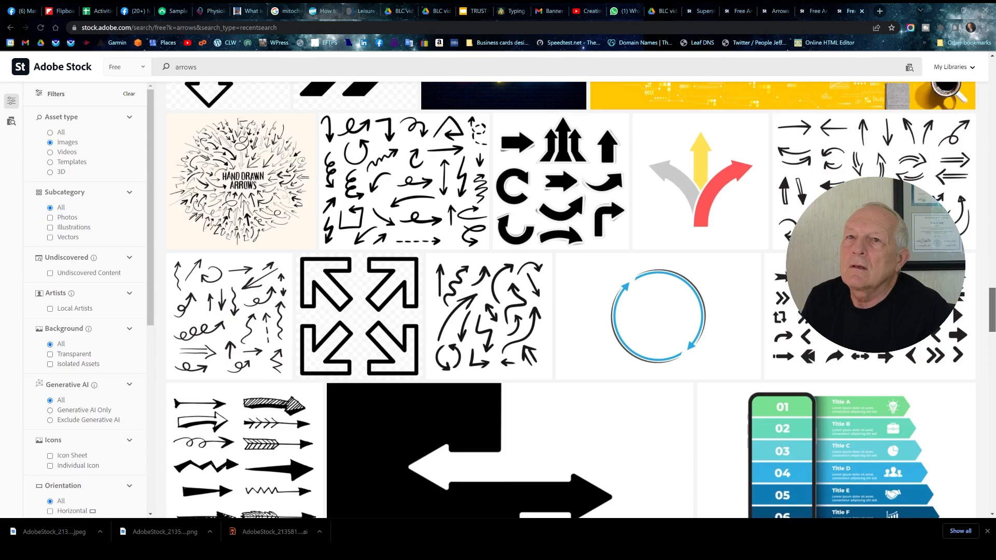
scroll(down, 3)
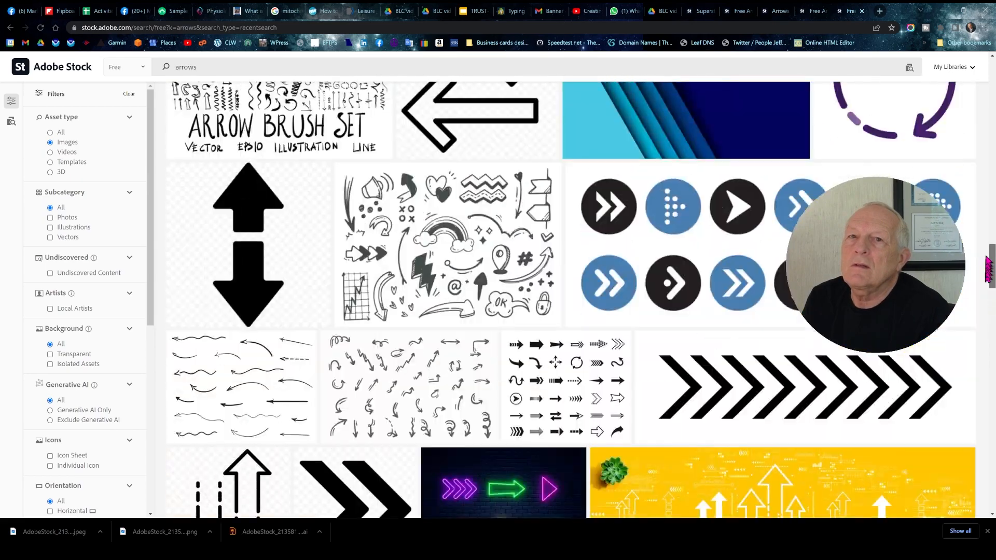
scroll(up, 3)
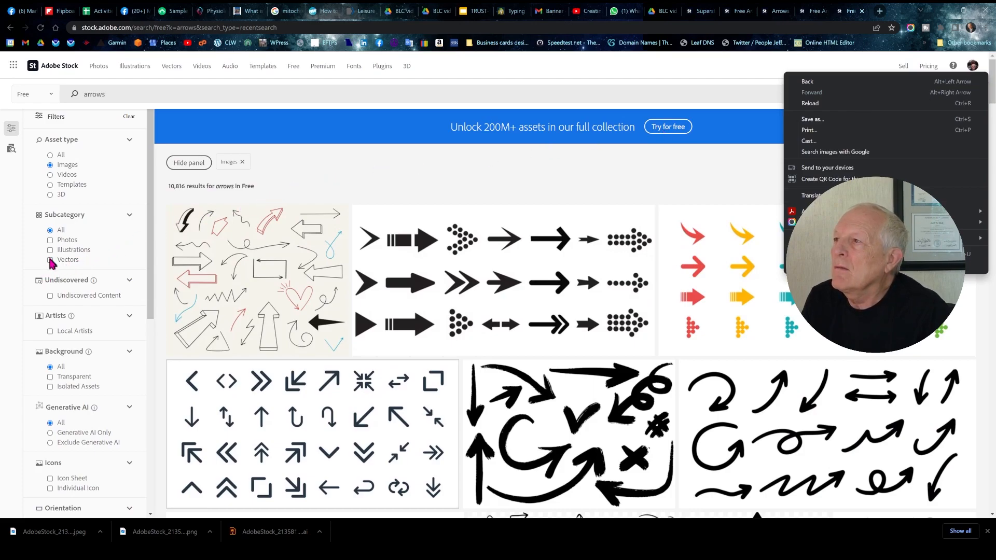
- Filter the arrow results to Vectors with Transparent backgrounds and scroll through them
click(50, 259)
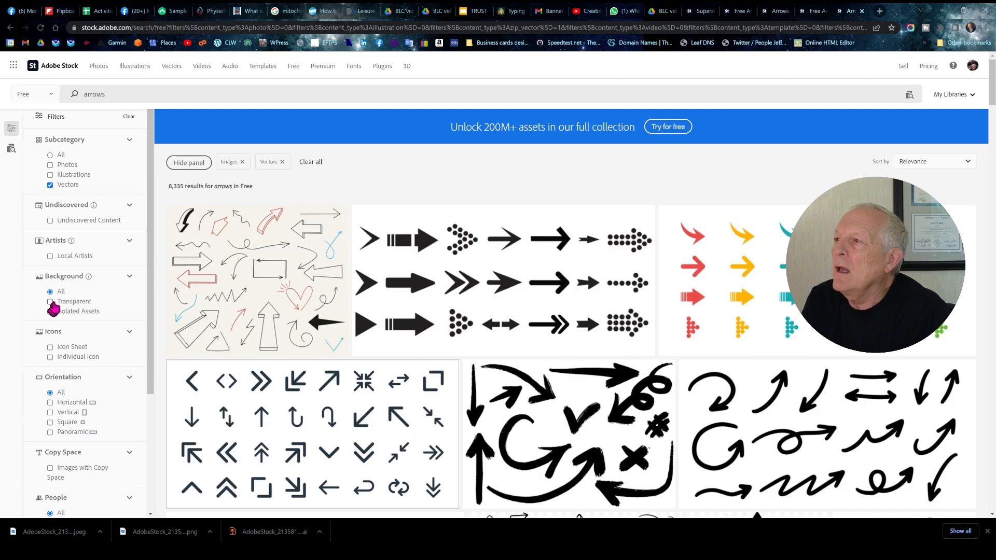
click(51, 303)
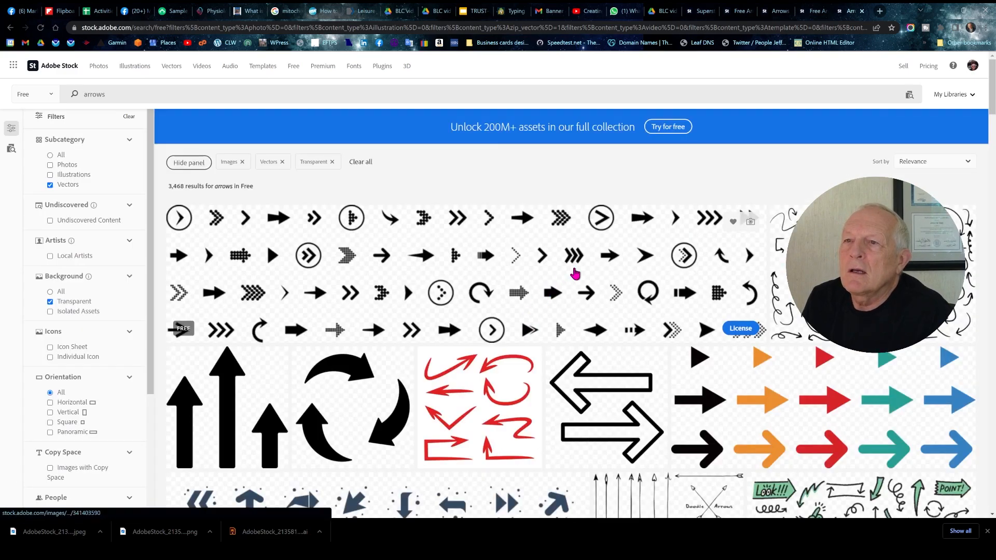
scroll(down, 3)
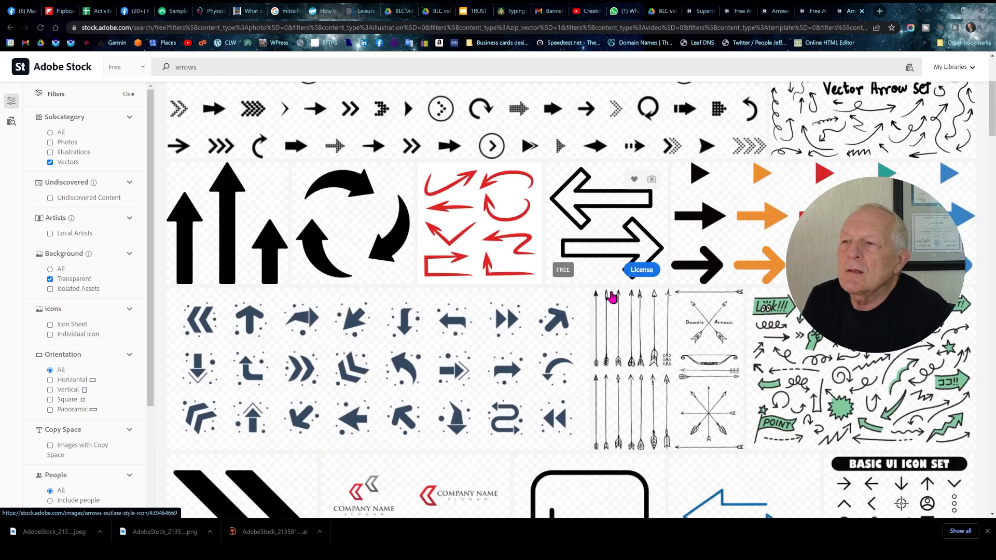
scroll(down, 3)
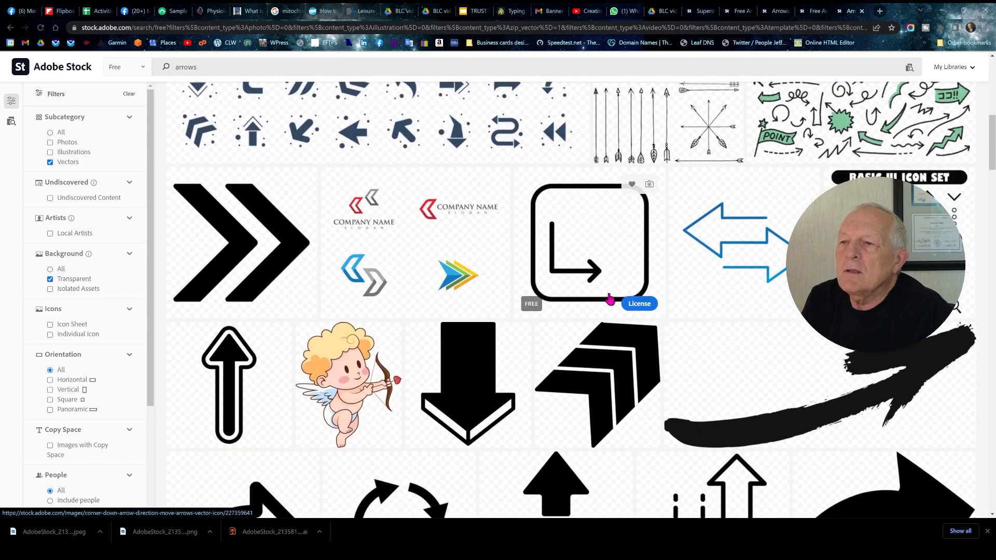
mouse_move(229, 381)
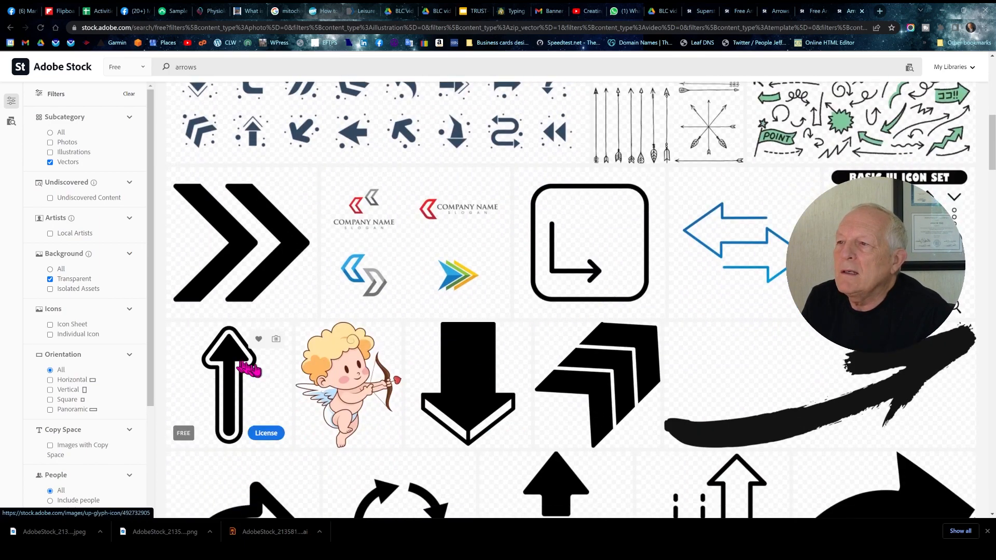
mouse_move(348, 381)
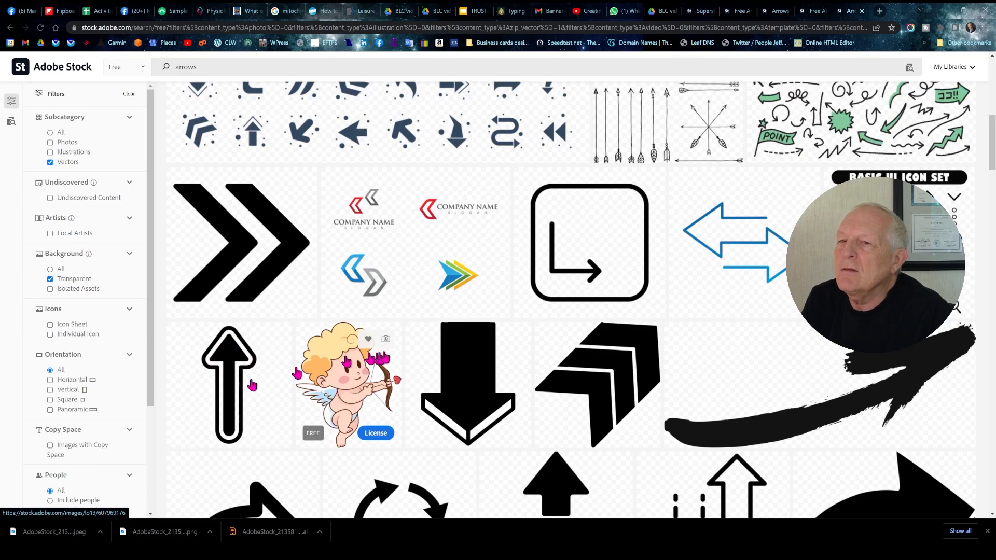
scroll(down, 3)
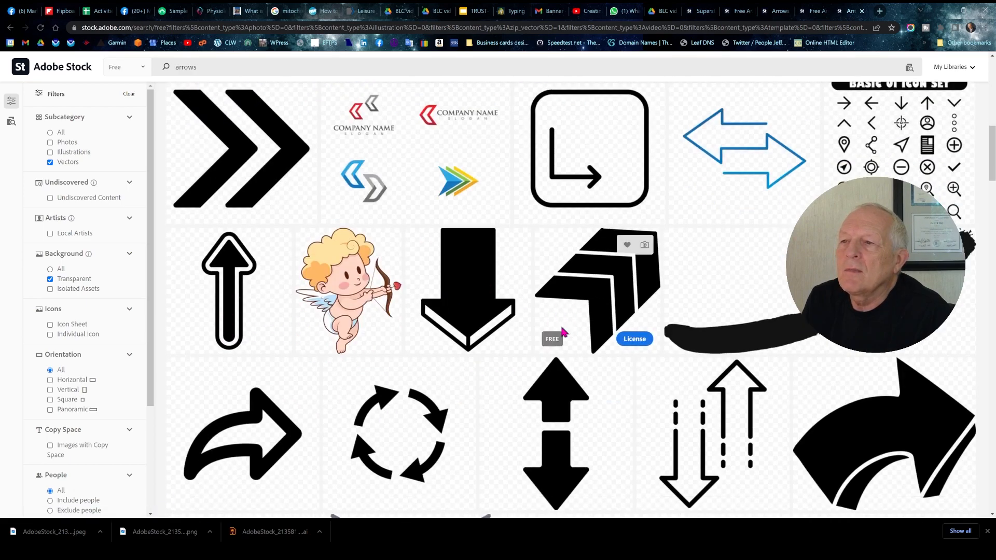
scroll(down, 3)
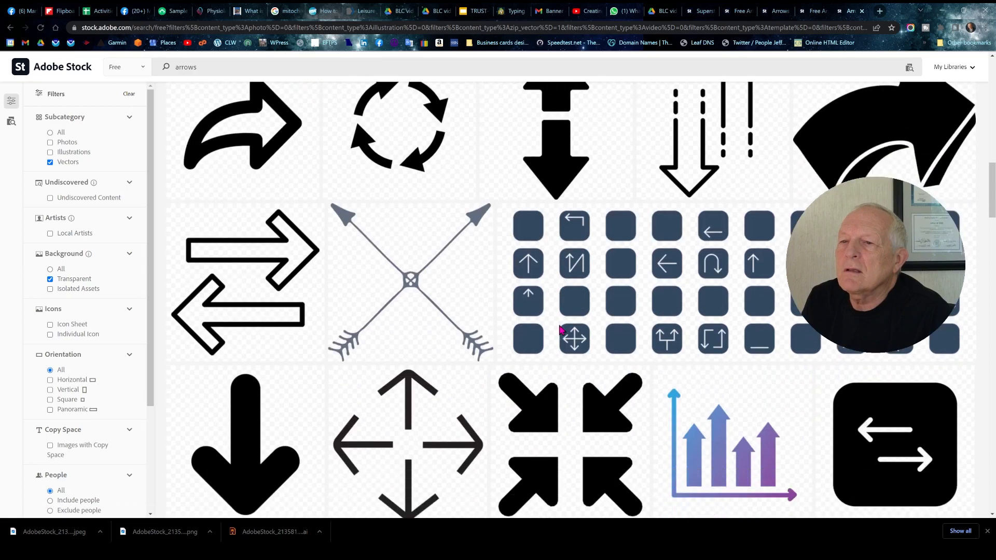
- Scroll further down the results to reach the black vector arrow set
scroll(down, 3)
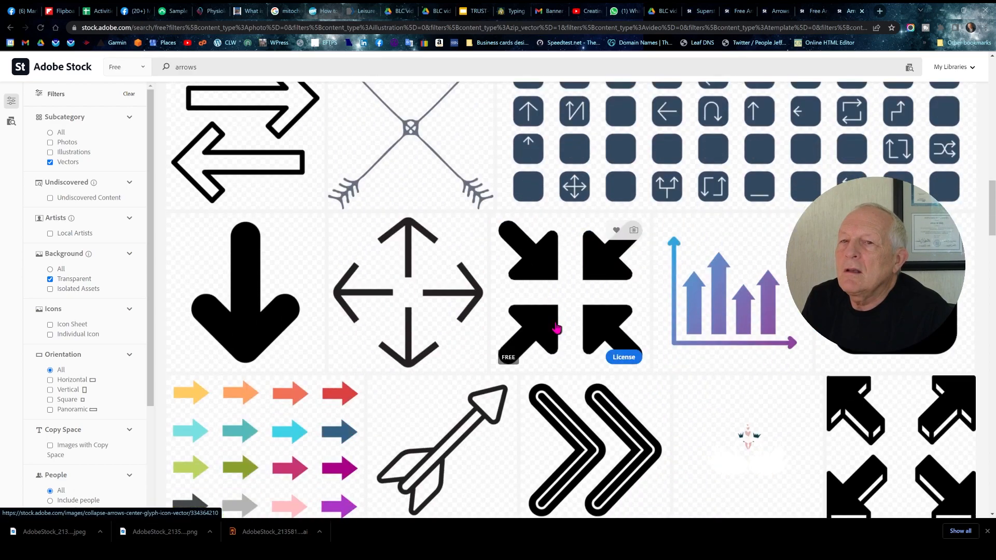
scroll(down, 3)
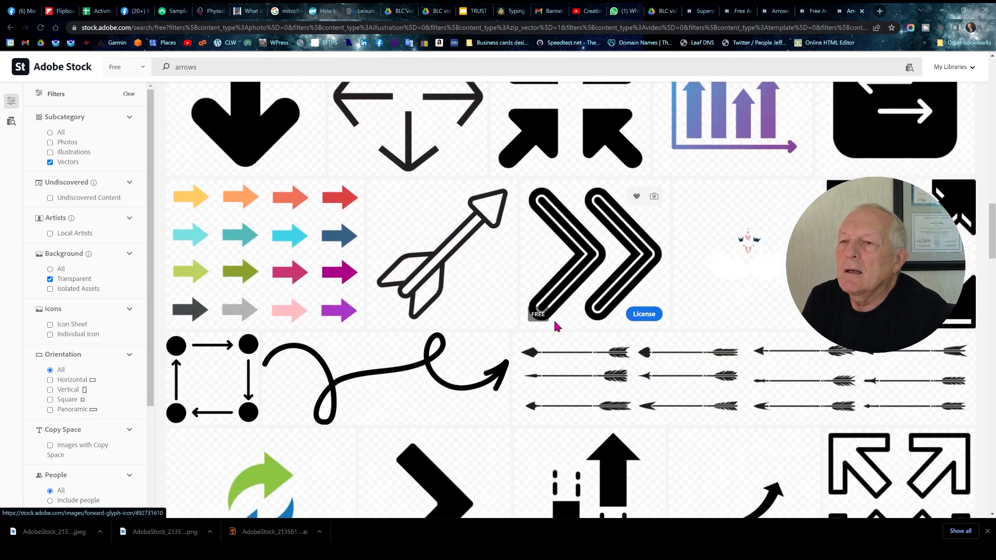
scroll(down, 3)
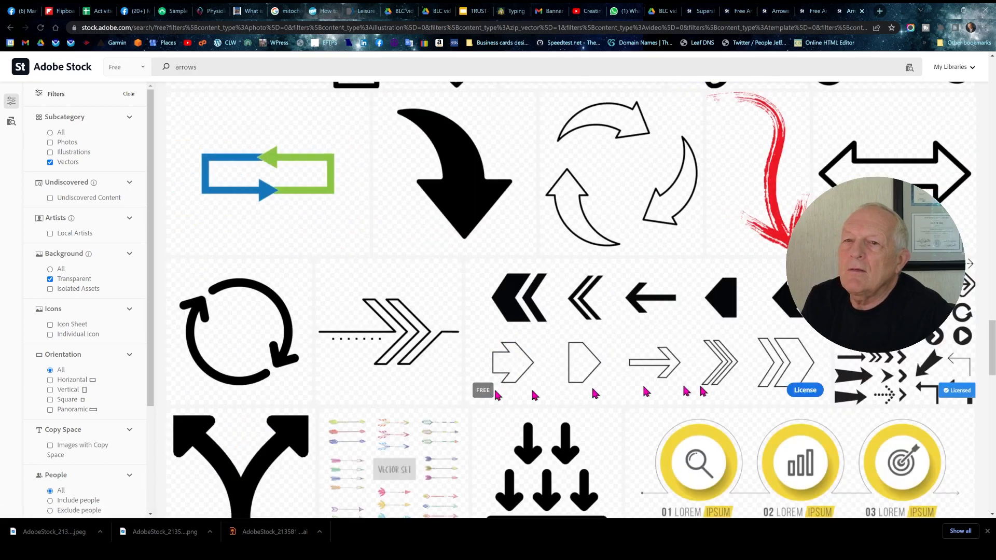
mouse_move(699, 369)
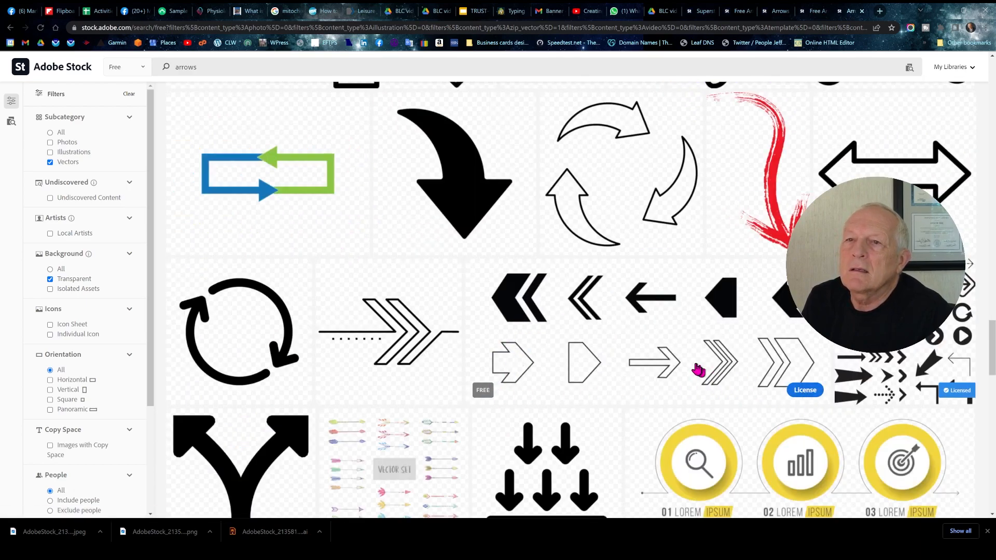
mouse_move(643, 337)
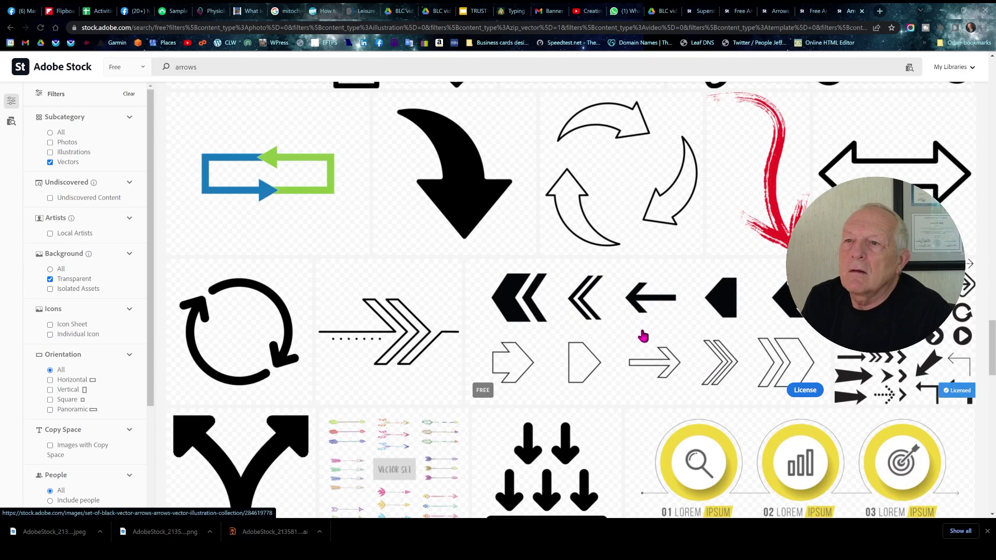
scroll(down, 3)
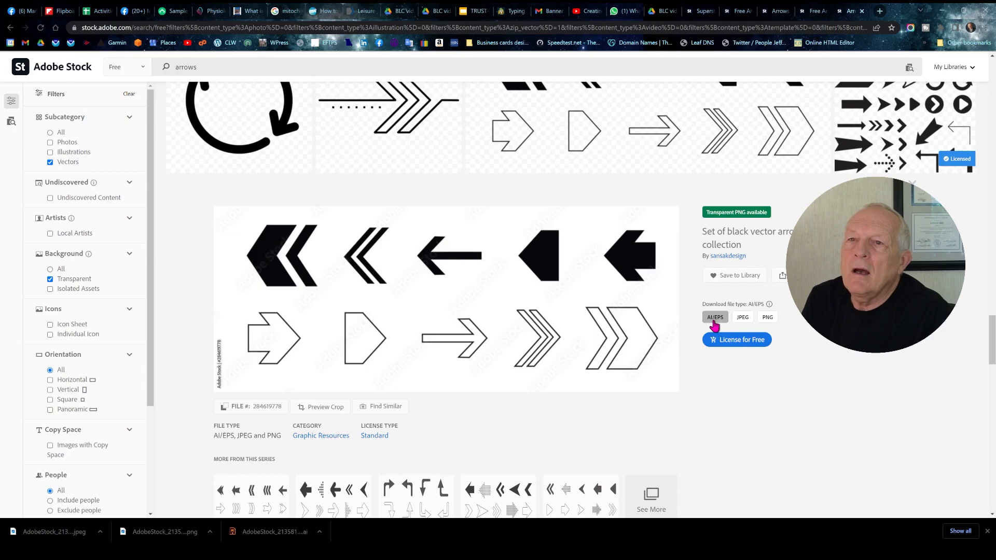
mouse_move(731, 328)
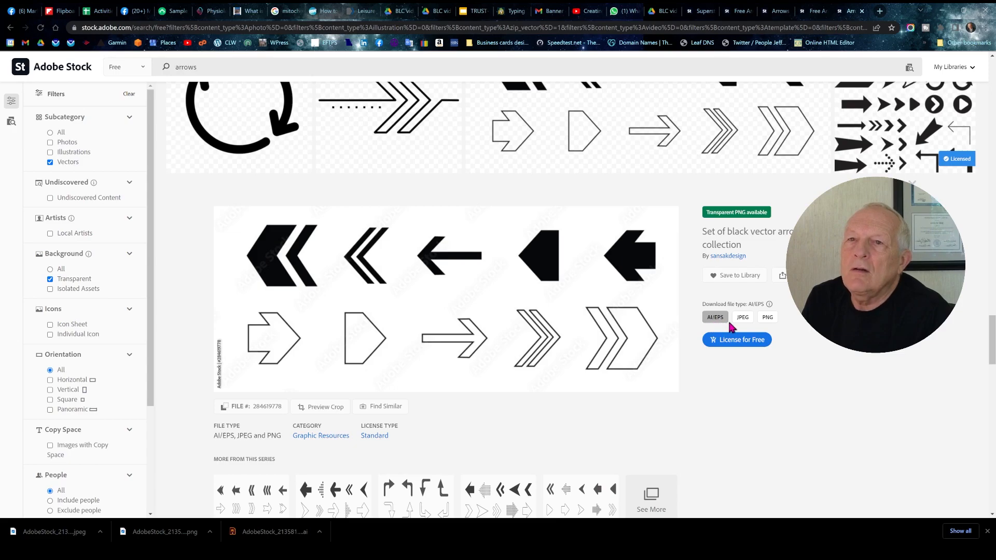
- License the black arrow set for free and start its AI/EPS download
click(736, 339)
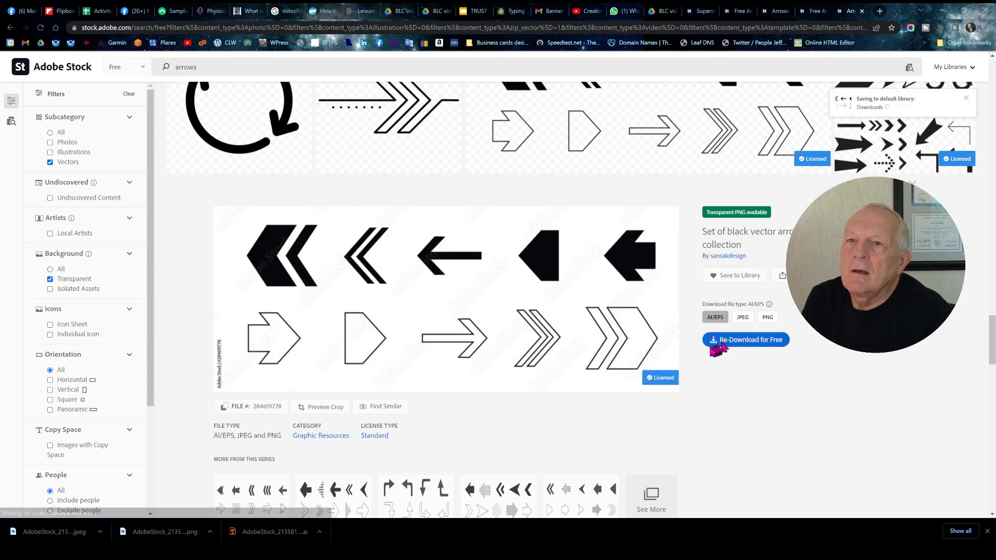
click(746, 339)
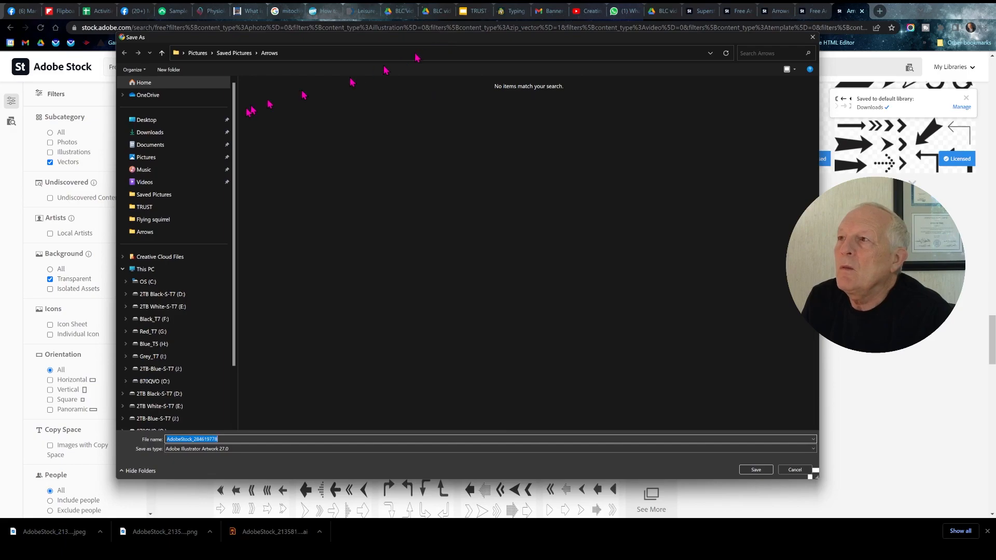
- Save the arrow set as AdobeStock_284619778-Arrow2 Illustrator file in the Arrows folder of Saved Pictures
click(234, 53)
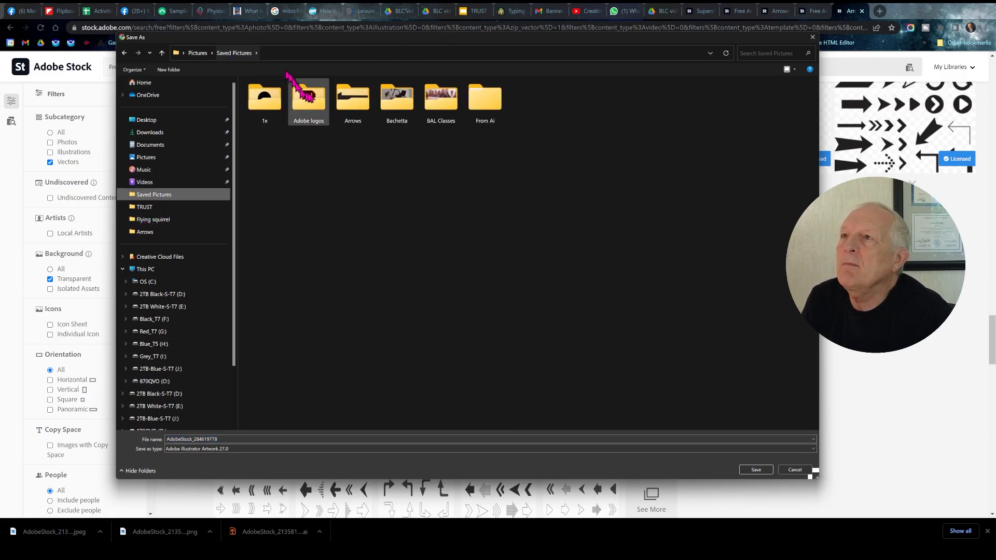
click(352, 98)
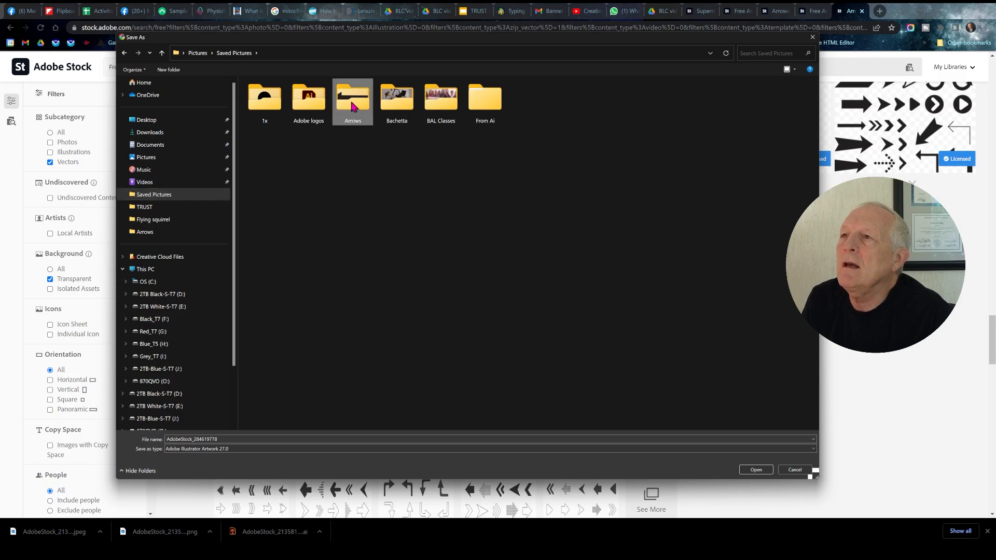
double_click(353, 101)
text(-Arrows2)
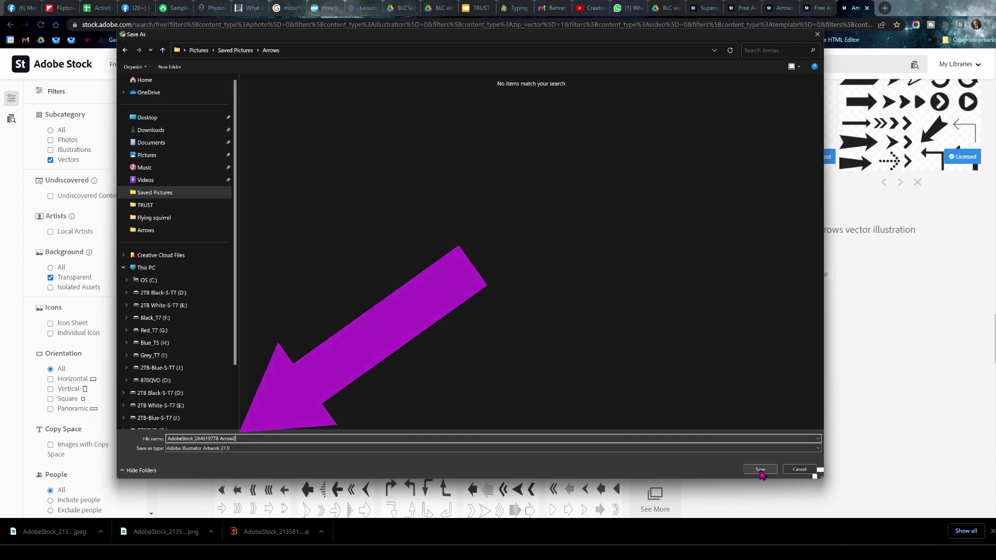
click(759, 469)
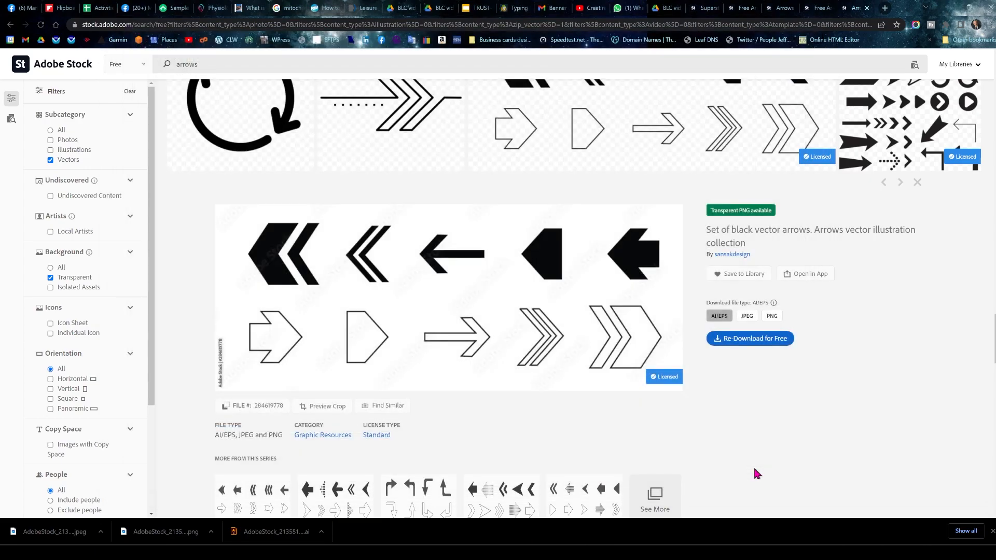
- Close the Creative Cloud Desktop window, leaving File Explorer at its Home view
click(749, 338)
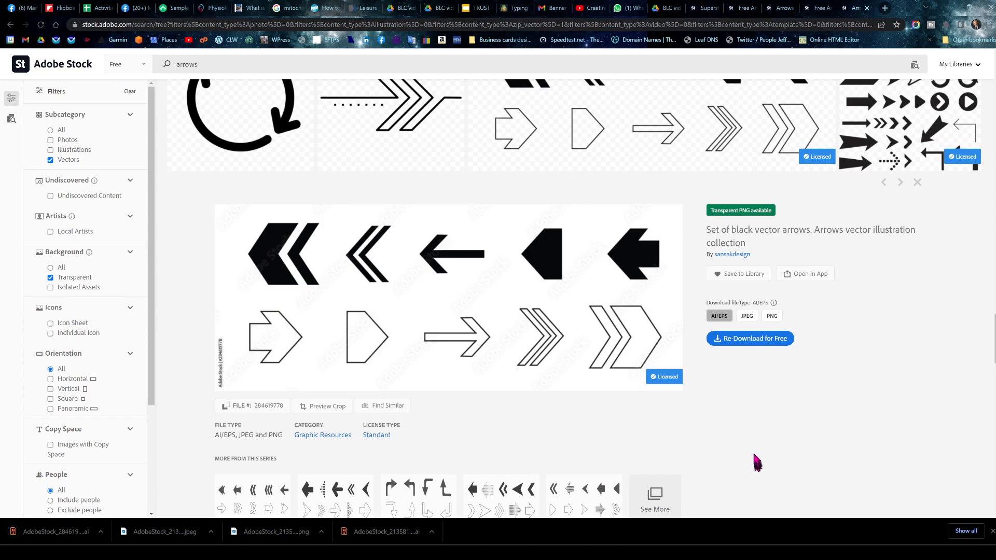
mouse_move(965, 9)
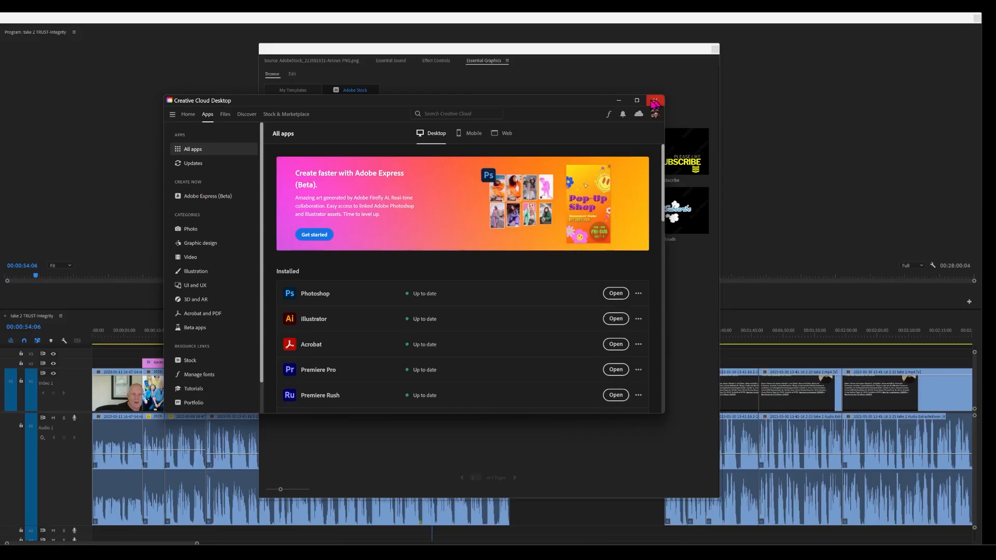
click(655, 100)
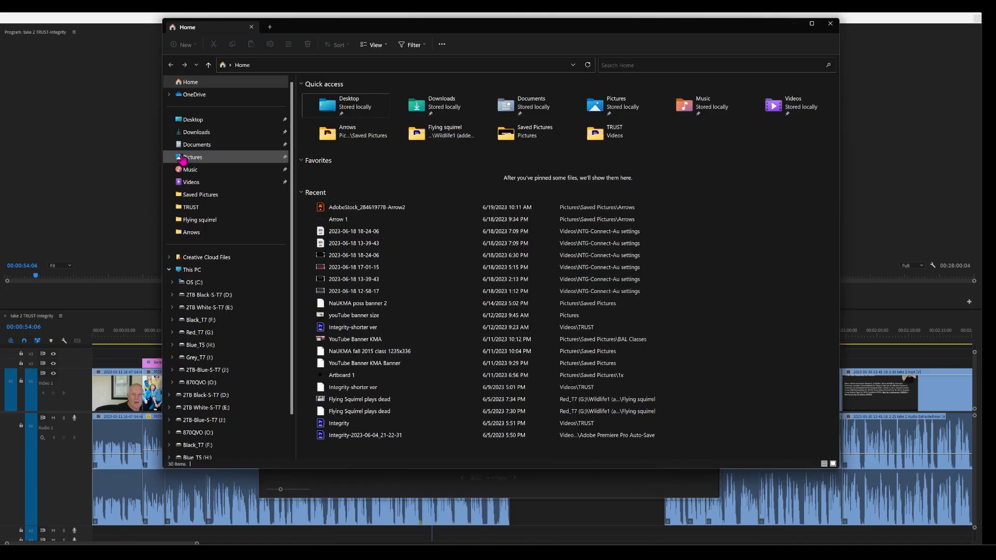
- Reach the Arrows folder under Saved Pictures and open the Arrow2 .ai file in Illustrator
click(192, 157)
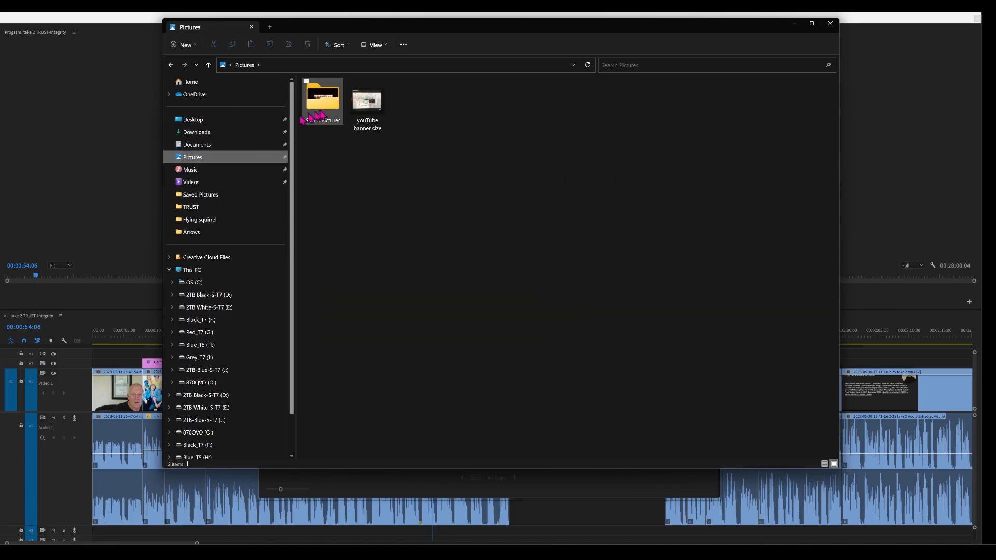
double_click(322, 100)
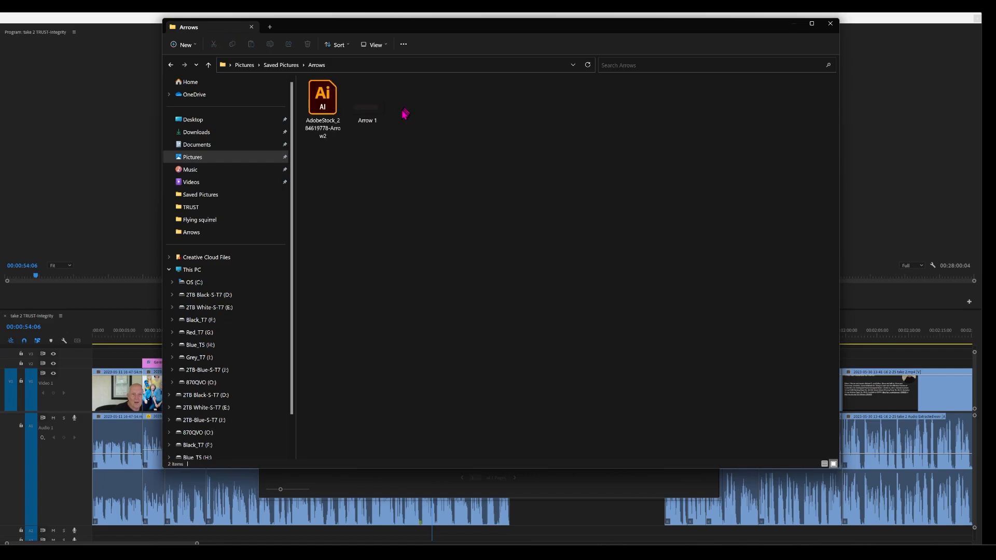
click(322, 101)
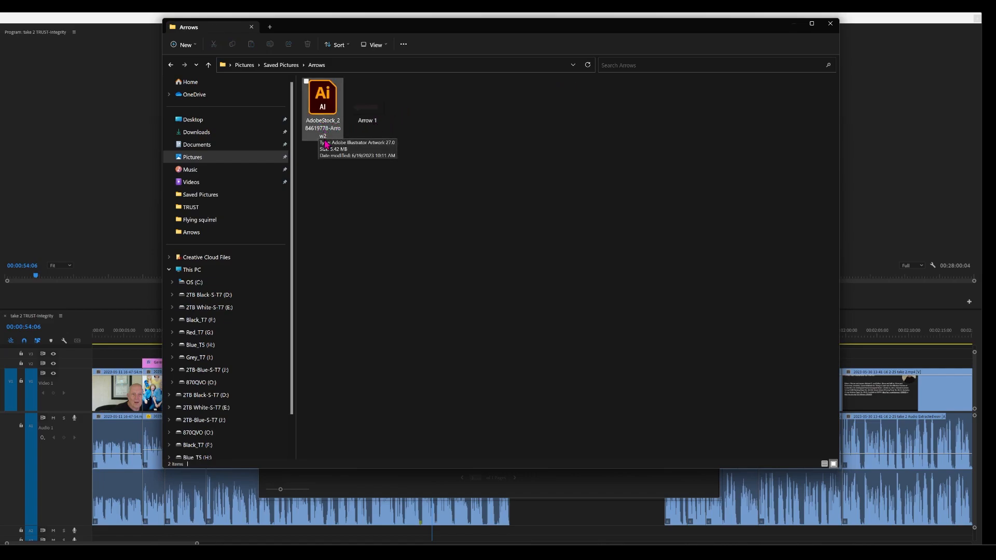
mouse_move(324, 138)
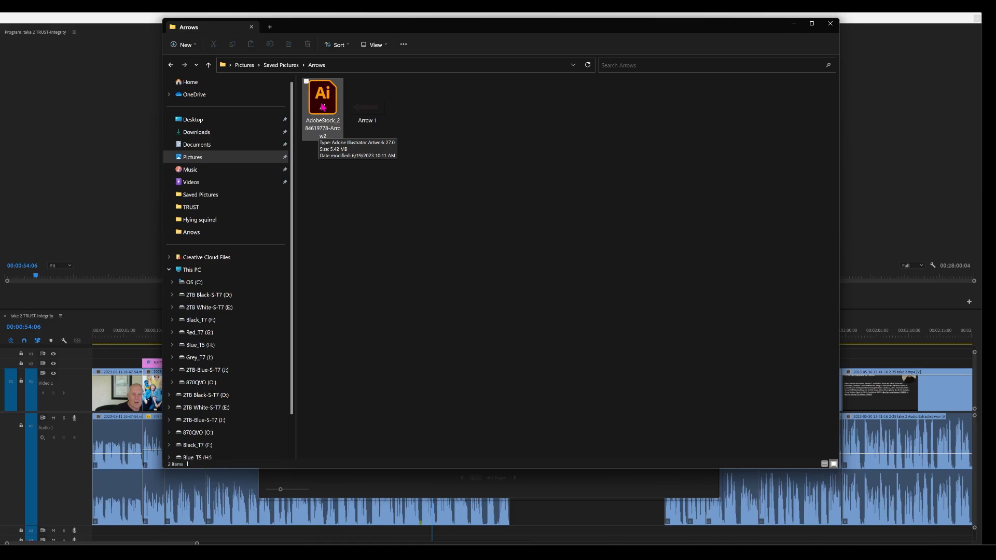
right_click(323, 97)
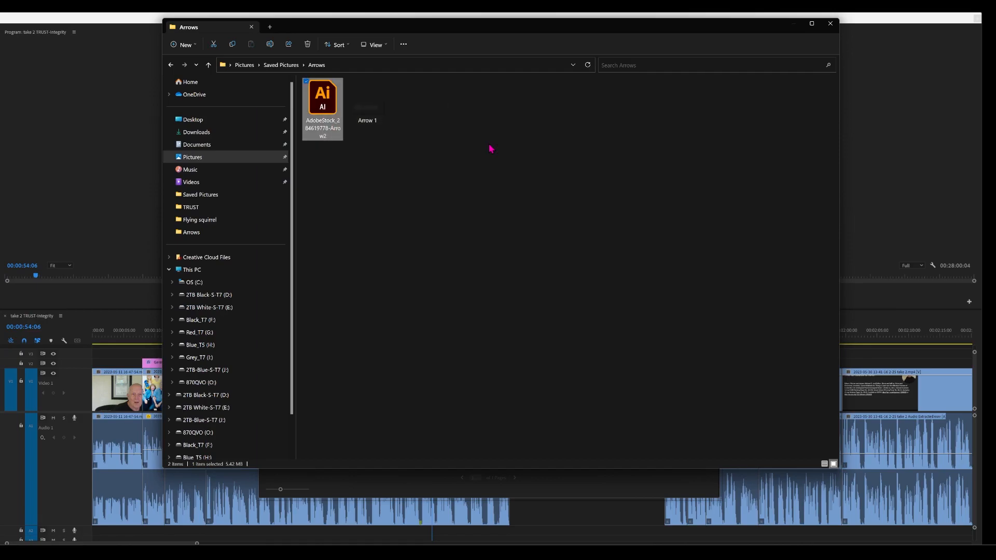
double_click(323, 97)
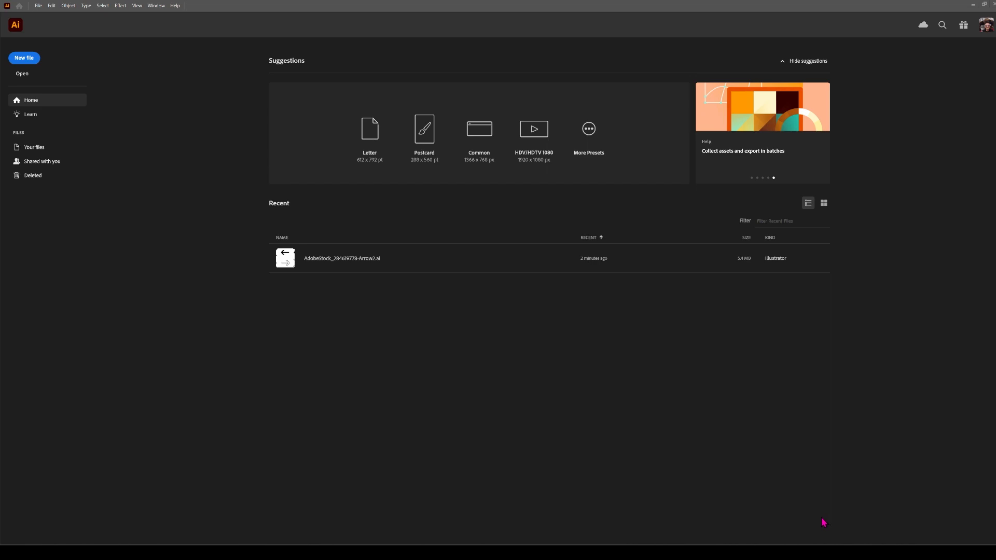
mouse_move(333, 235)
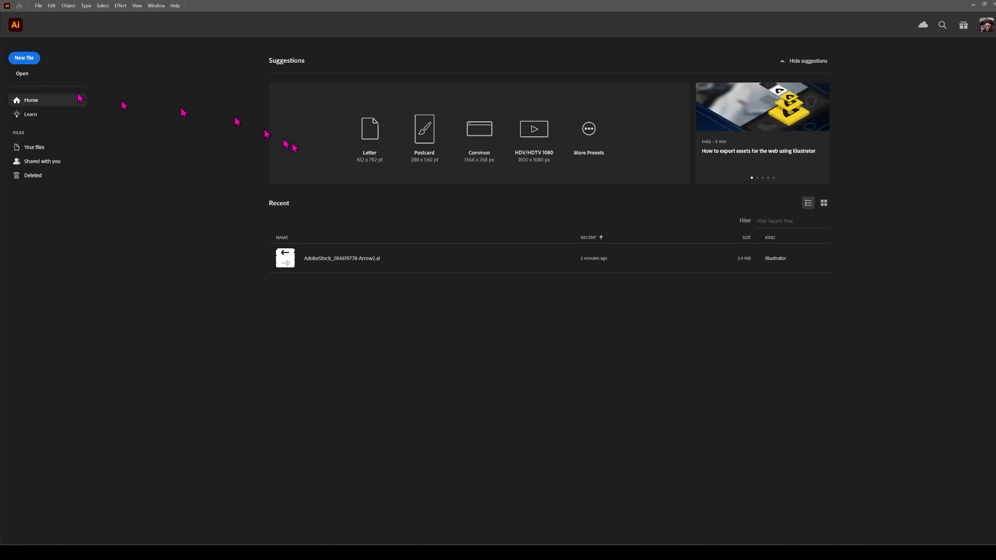
- Create a new Illustrator document from the Web 1920 × 1080 px preset
click(23, 58)
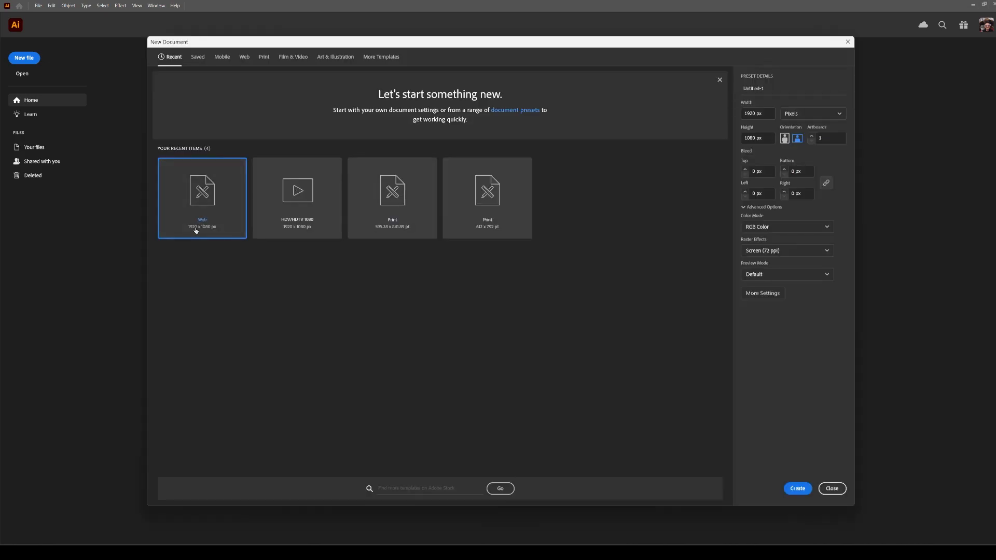
mouse_move(218, 237)
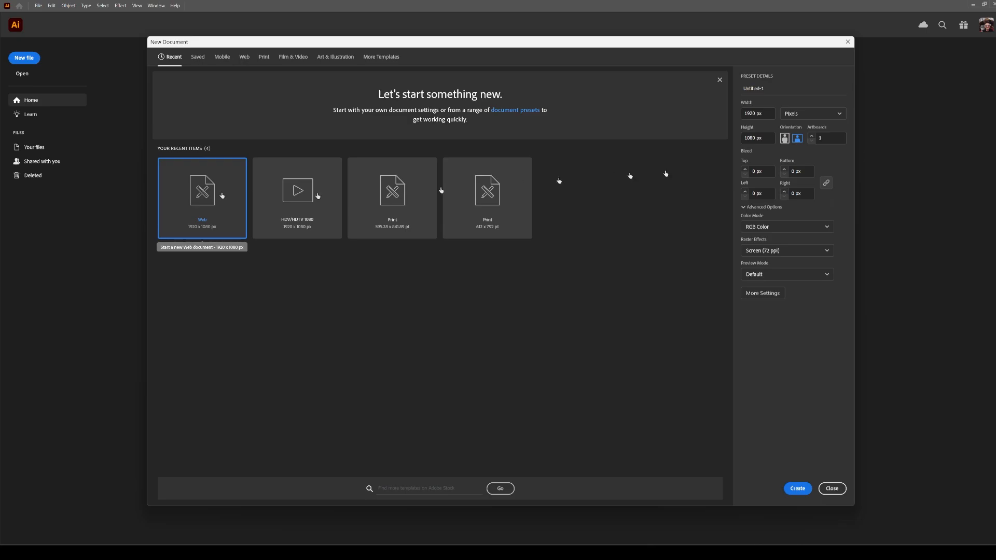
mouse_move(775, 179)
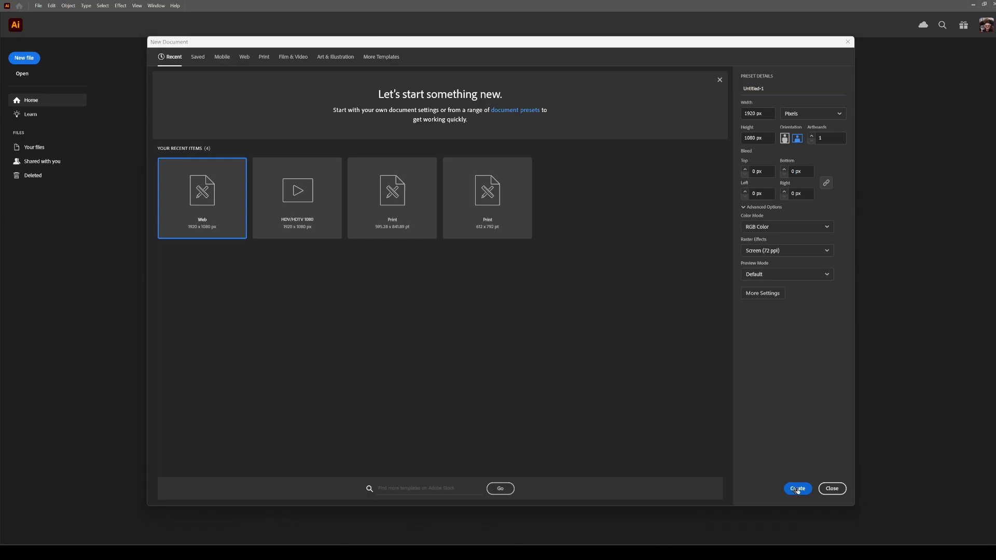
click(797, 489)
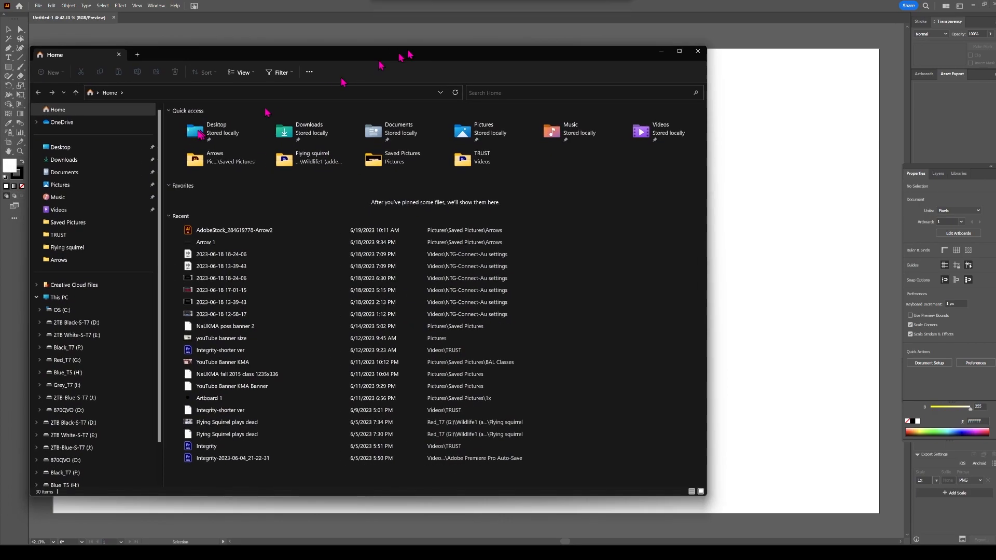
- Browse File Explorer to Pictures > Saved Pictures > Arrows, showing the Arrow2 Illustrator file
click(61, 185)
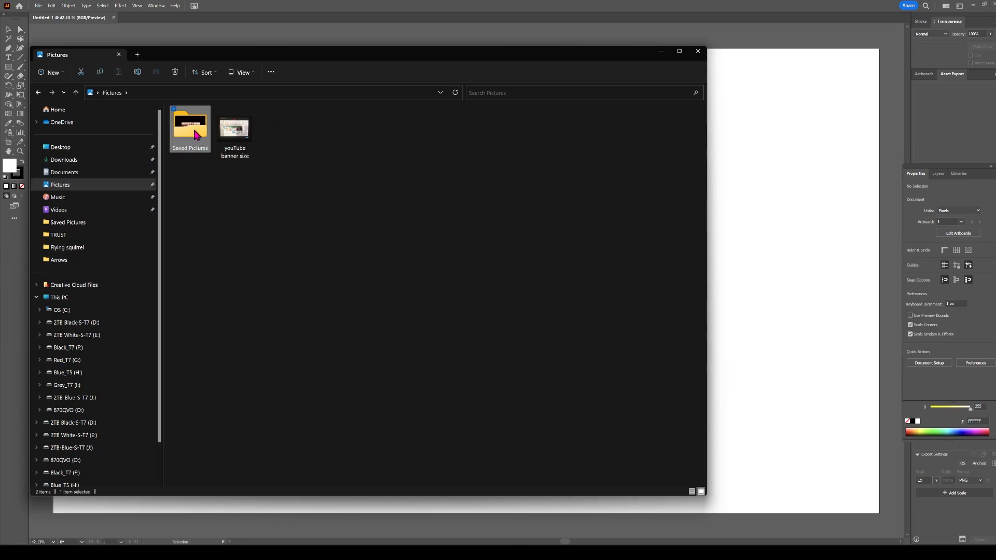
double_click(189, 125)
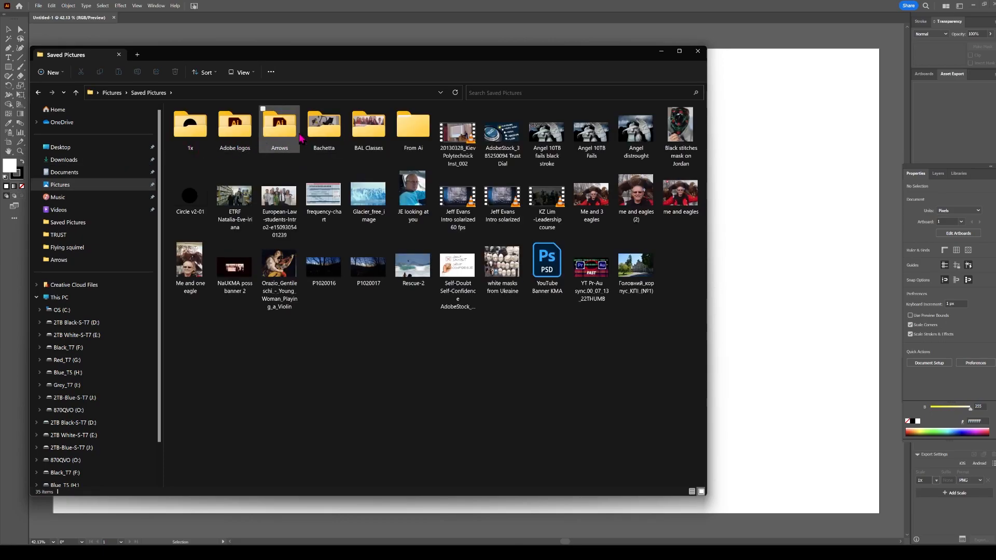
double_click(279, 126)
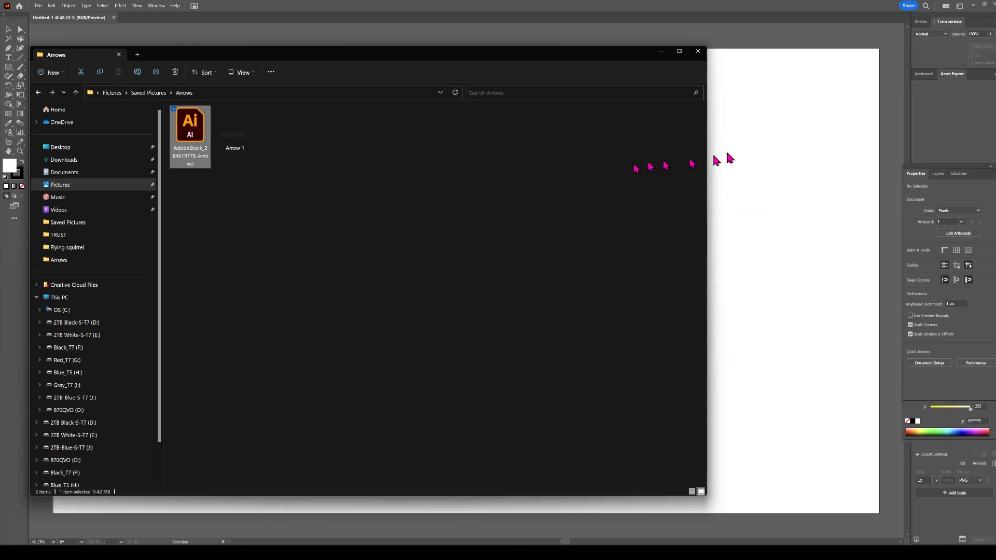
mouse_move(312, 61)
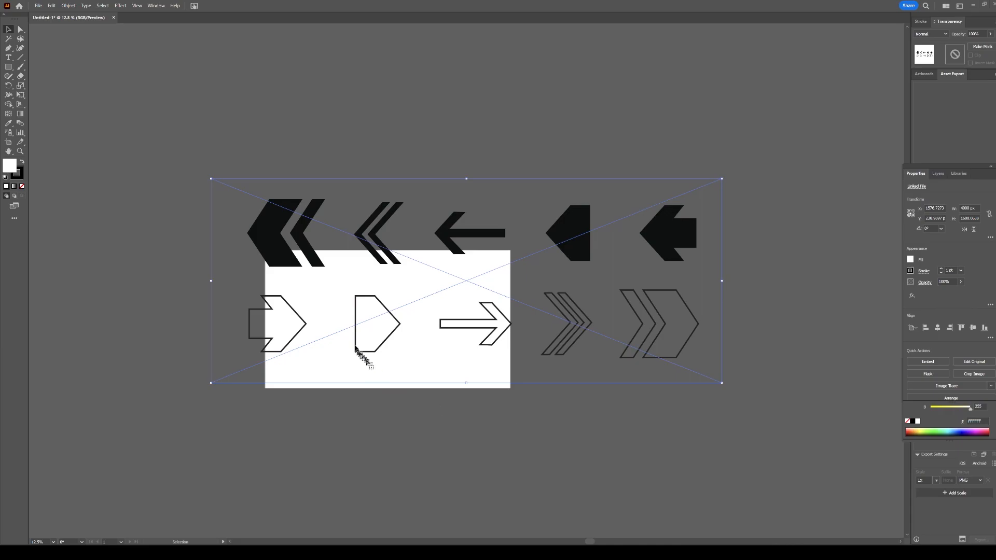
mouse_move(303, 270)
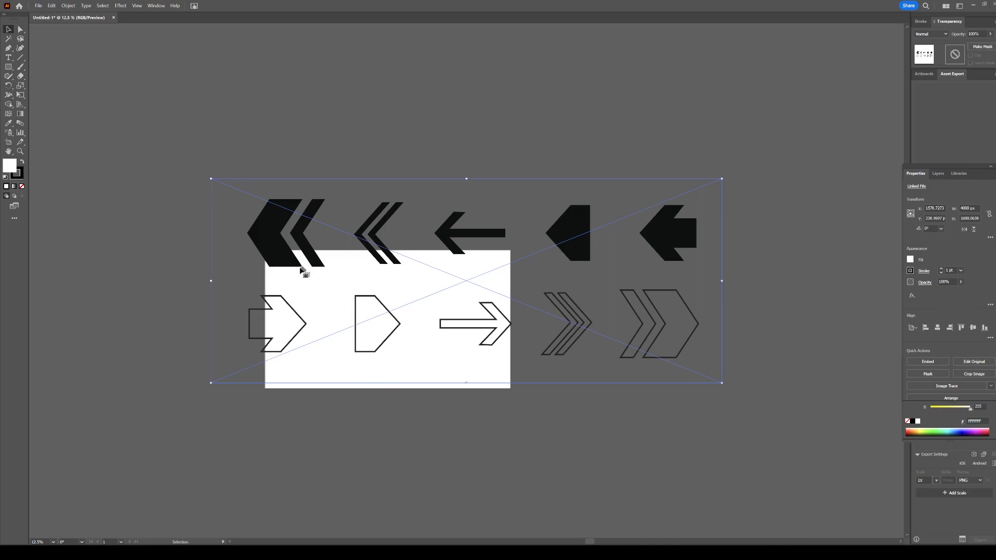
mouse_move(457, 354)
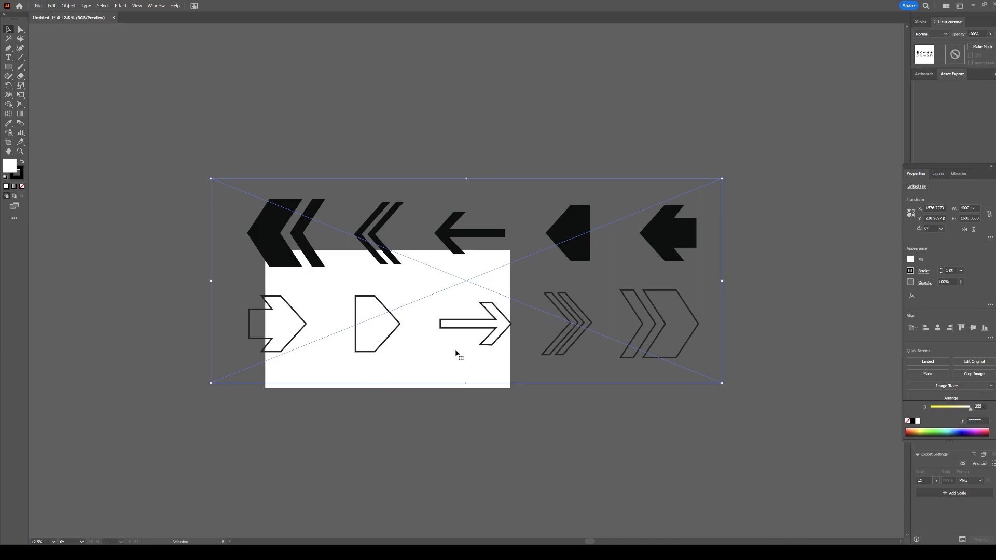
mouse_move(76, 38)
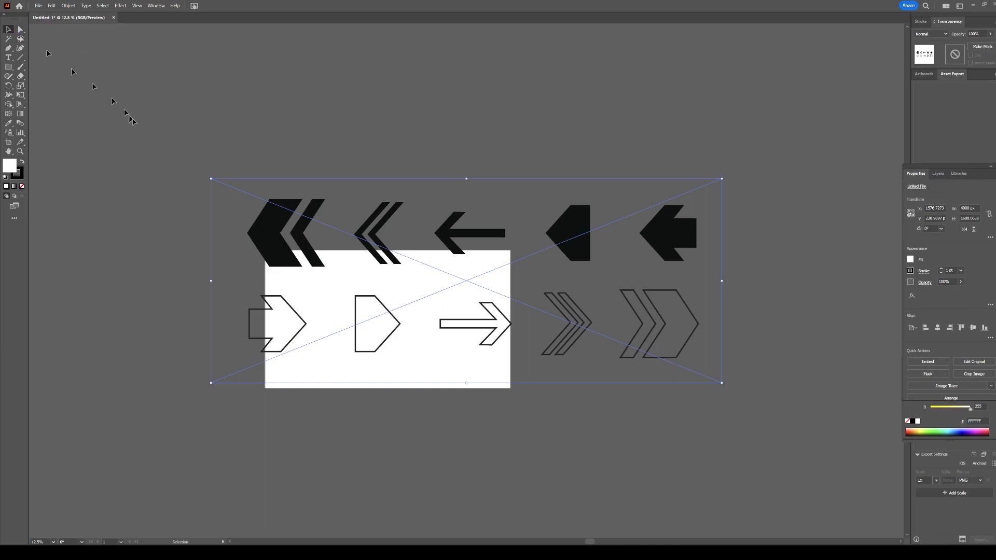
mouse_move(213, 180)
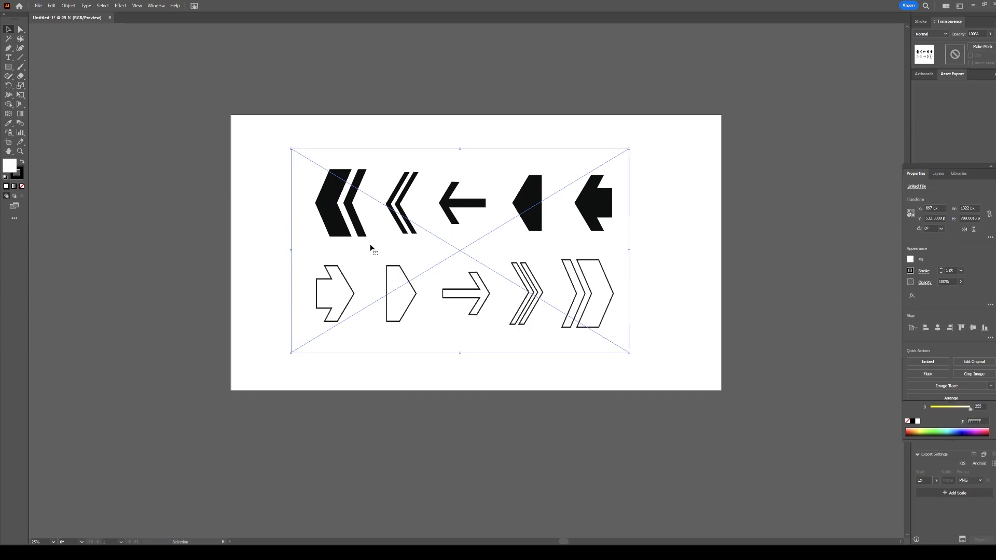
mouse_move(597, 207)
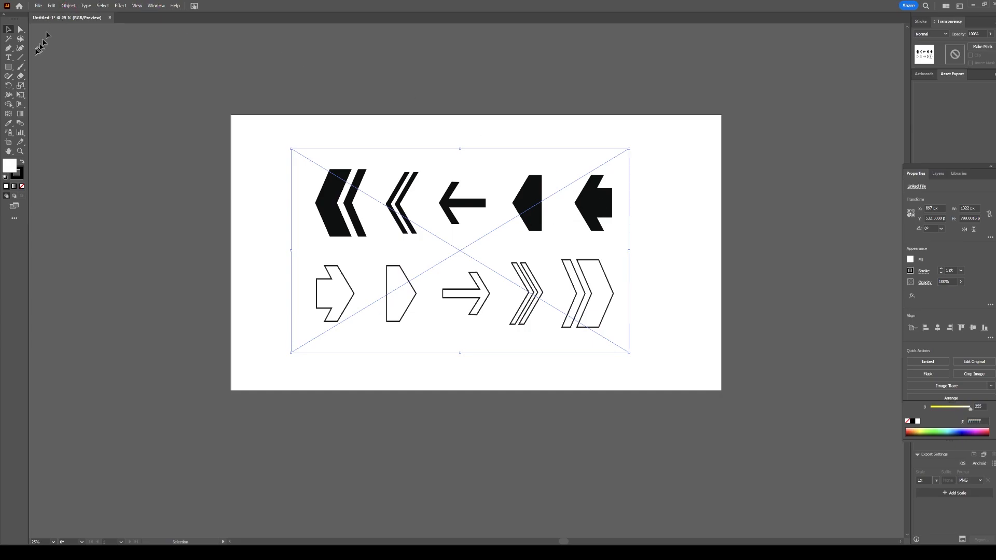
- Crop the placed arrow image via Object > Crop Image, accepting the embed-a-copy warning
click(68, 5)
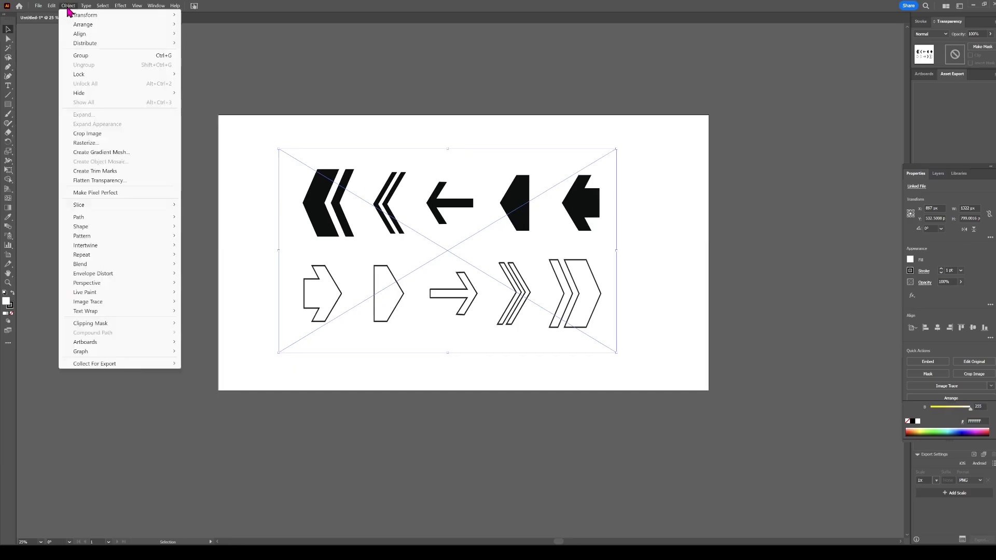
mouse_move(92, 89)
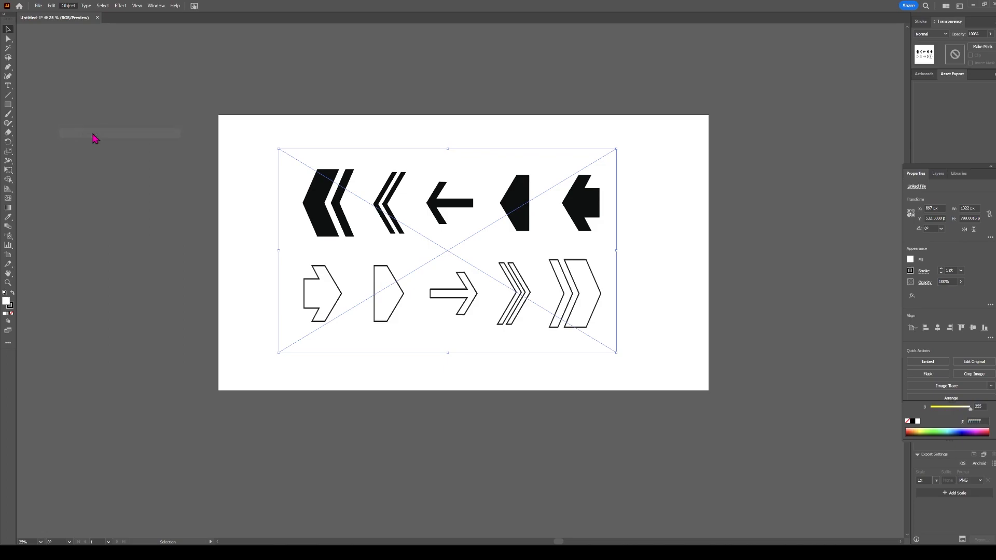
click(973, 374)
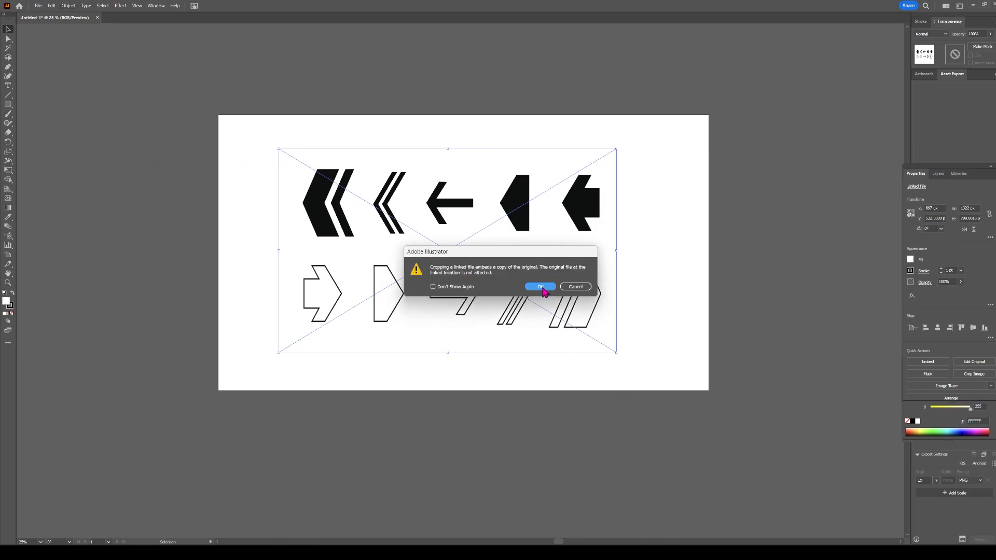
click(540, 286)
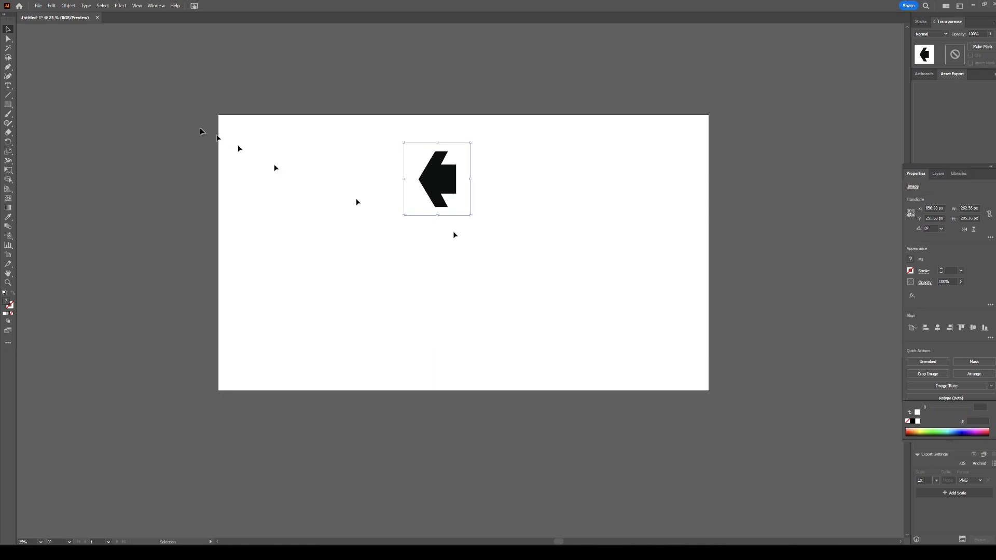
mouse_move(86, 63)
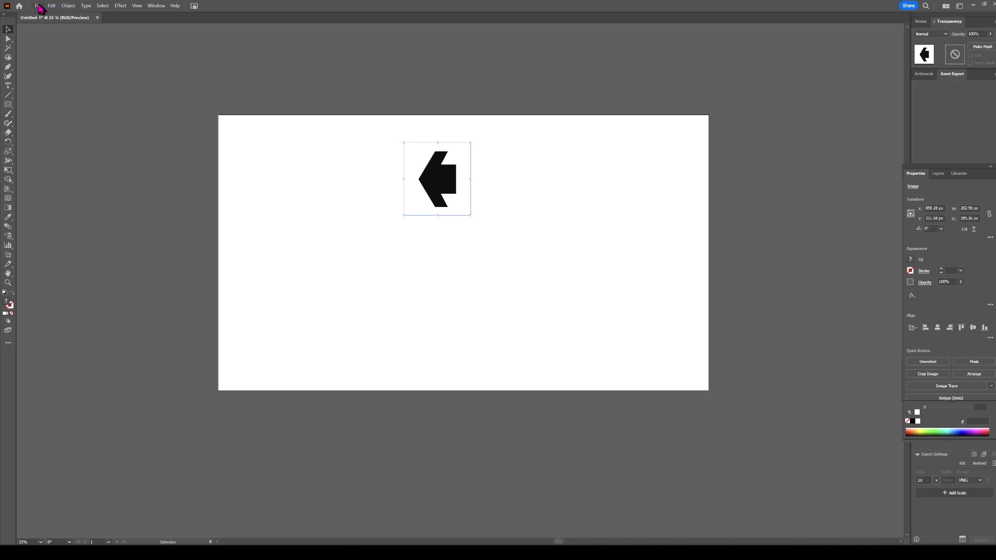
- Export the arrow as Arrow2, a transparent 300 ppi PNG, into Pictures > Saved Pictures > Arrows
click(37, 5)
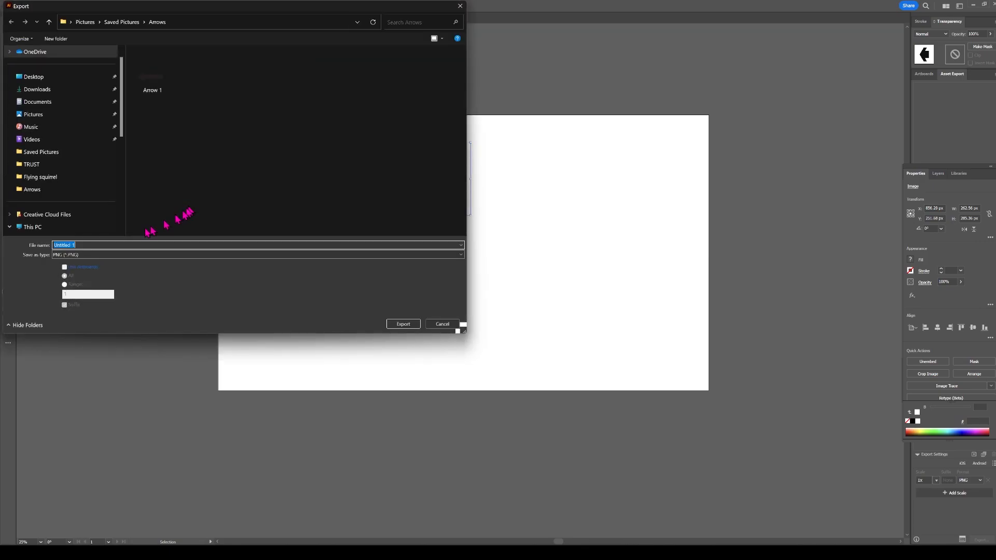
click(82, 246)
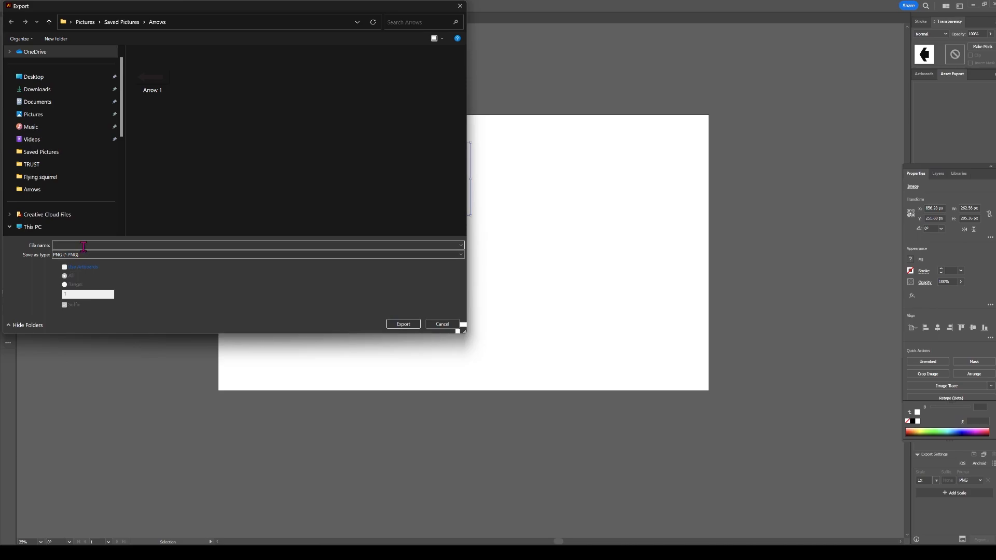
text(Arrow2)
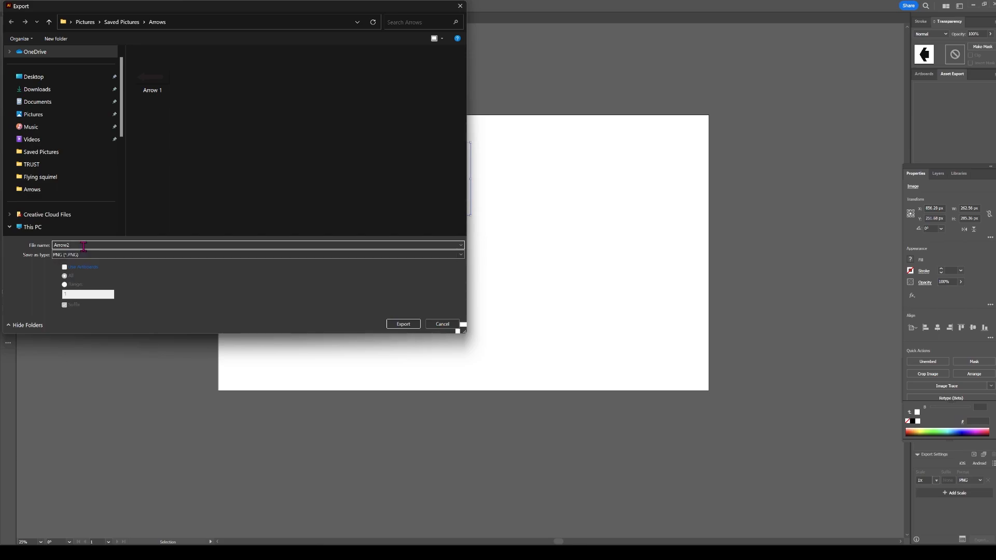
click(33, 113)
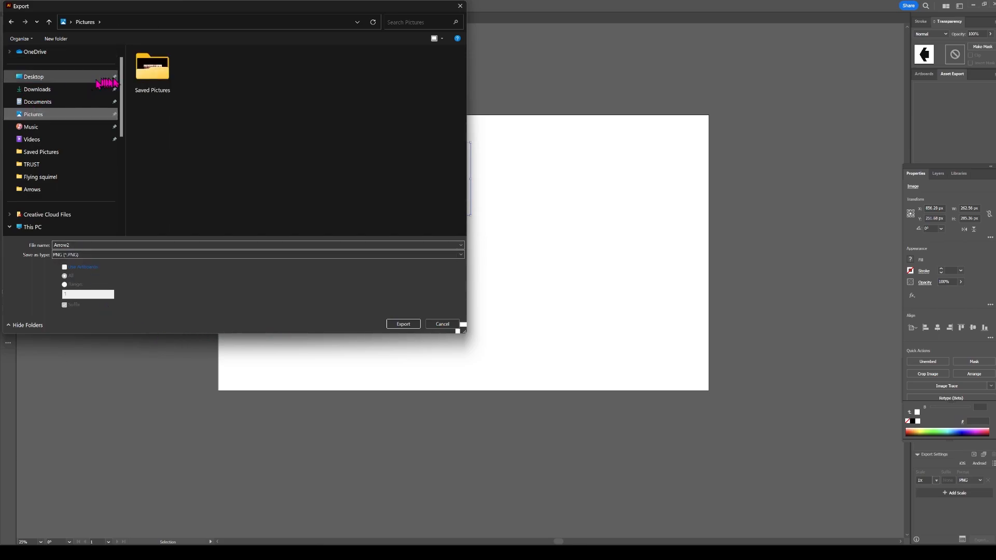
double_click(152, 67)
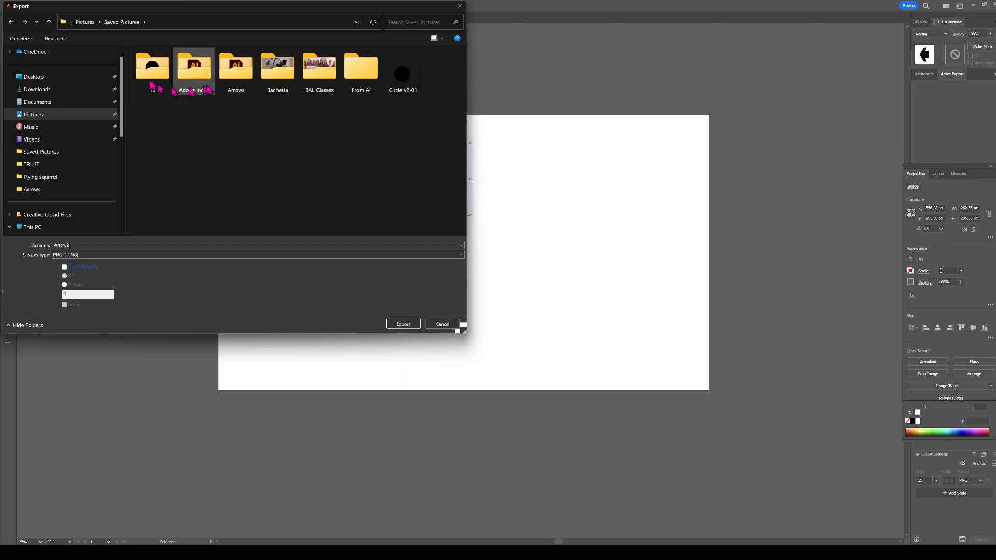
double_click(236, 66)
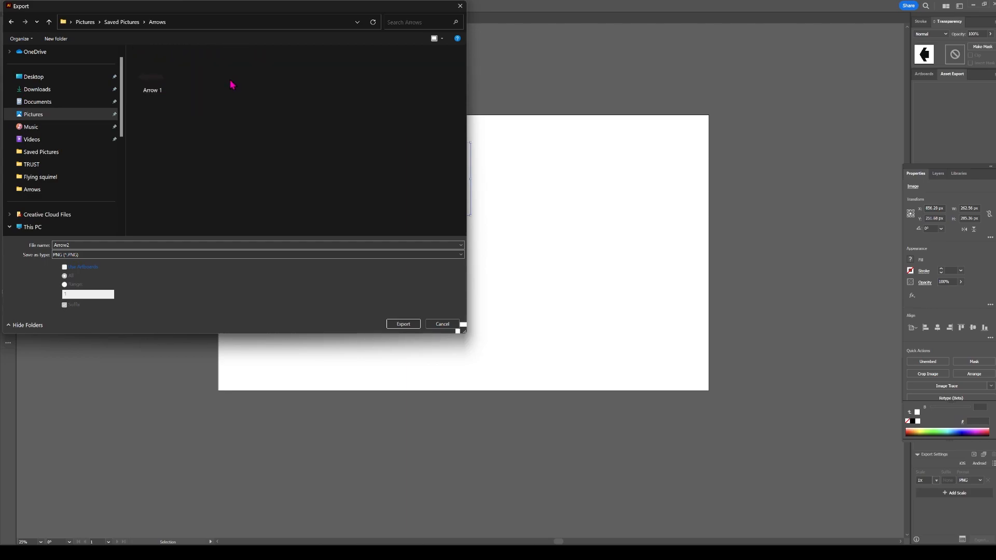
click(402, 323)
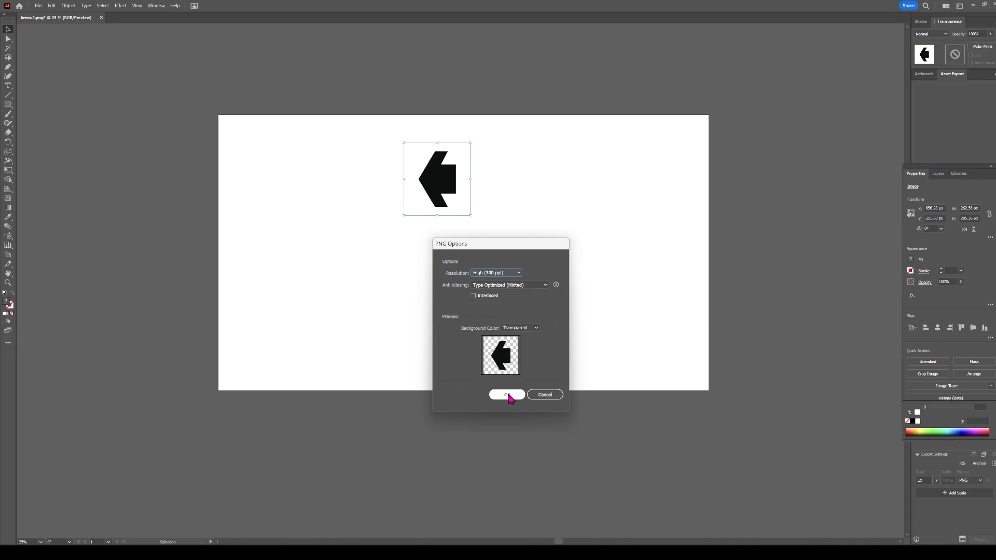
click(506, 394)
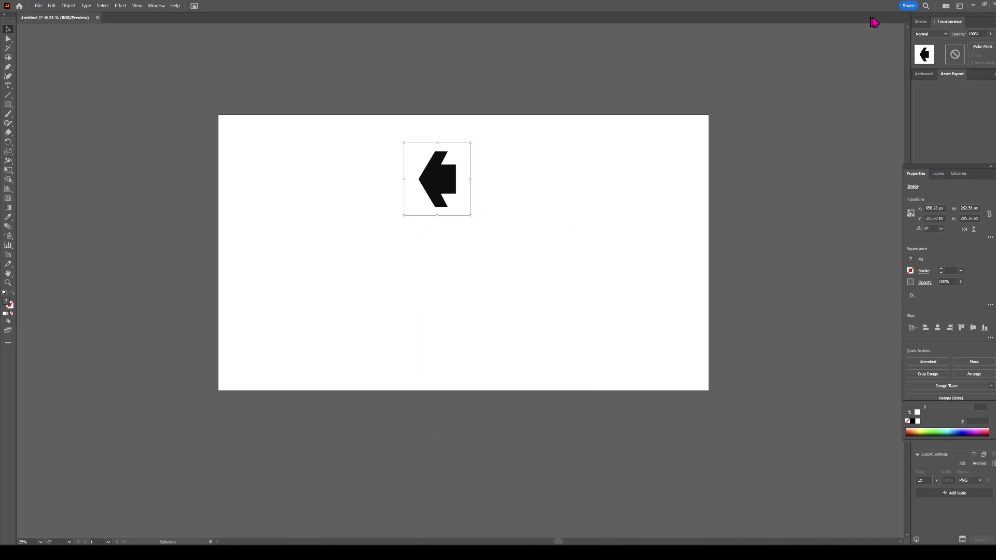
mouse_move(974, 8)
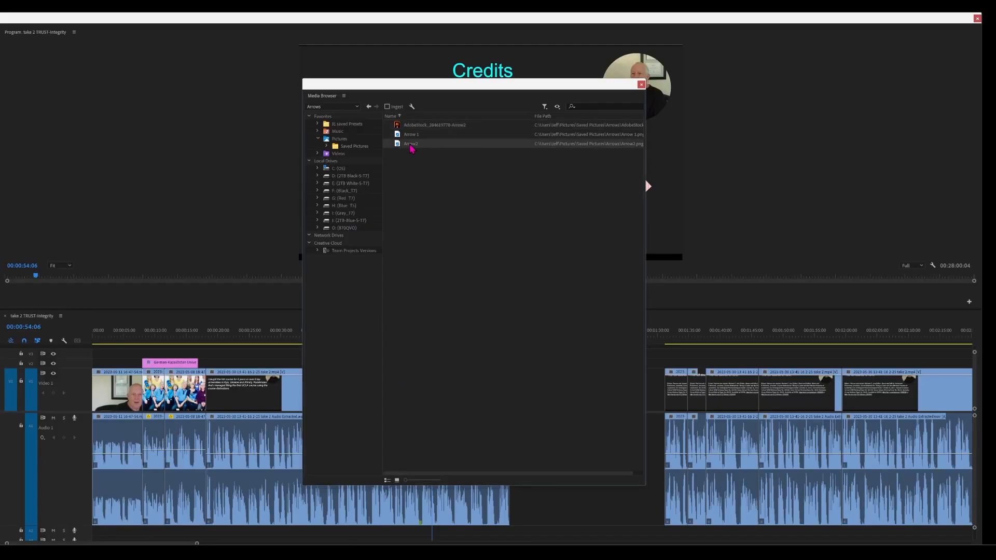
mouse_move(448, 152)
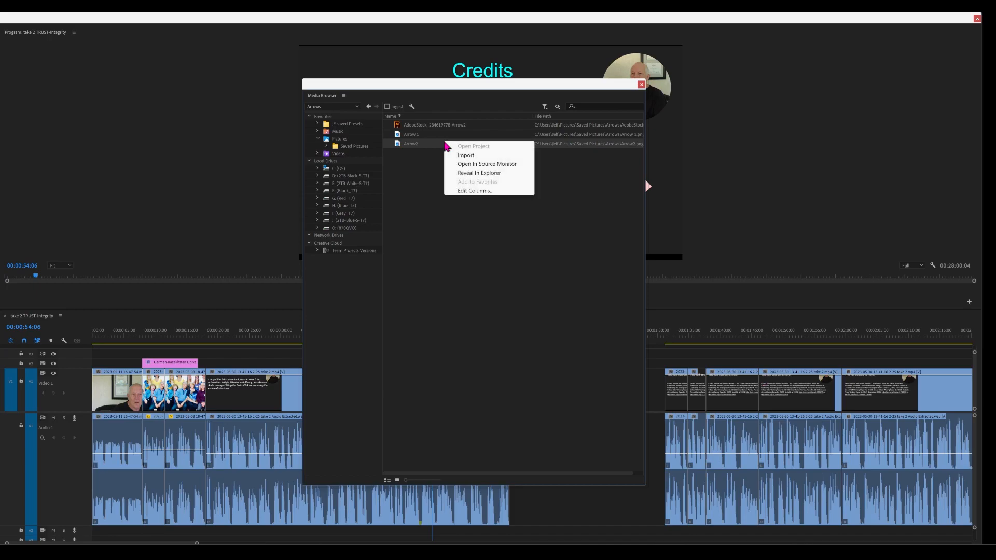
- Import the Arrow2 PNG from the Arrows folder via the Media Browser
click(466, 155)
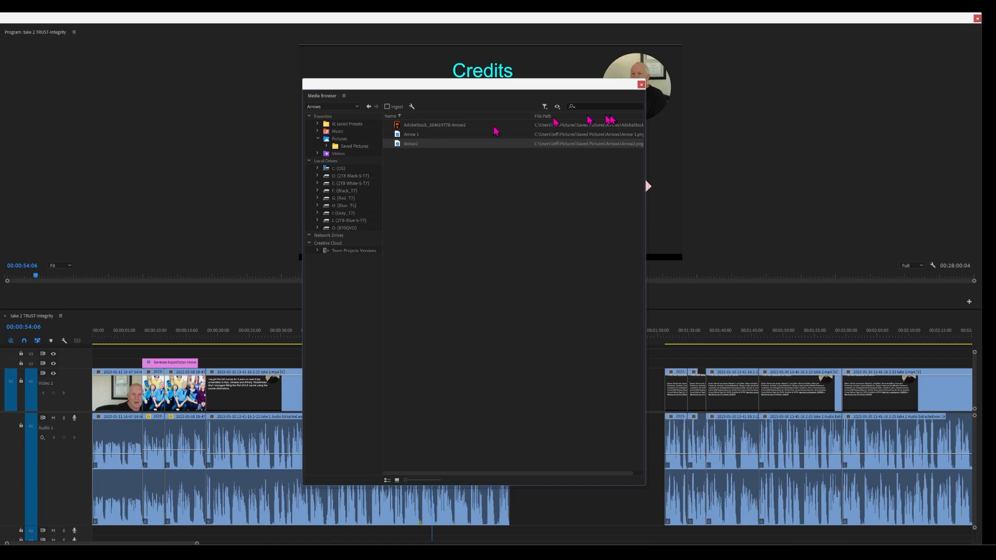
click(641, 85)
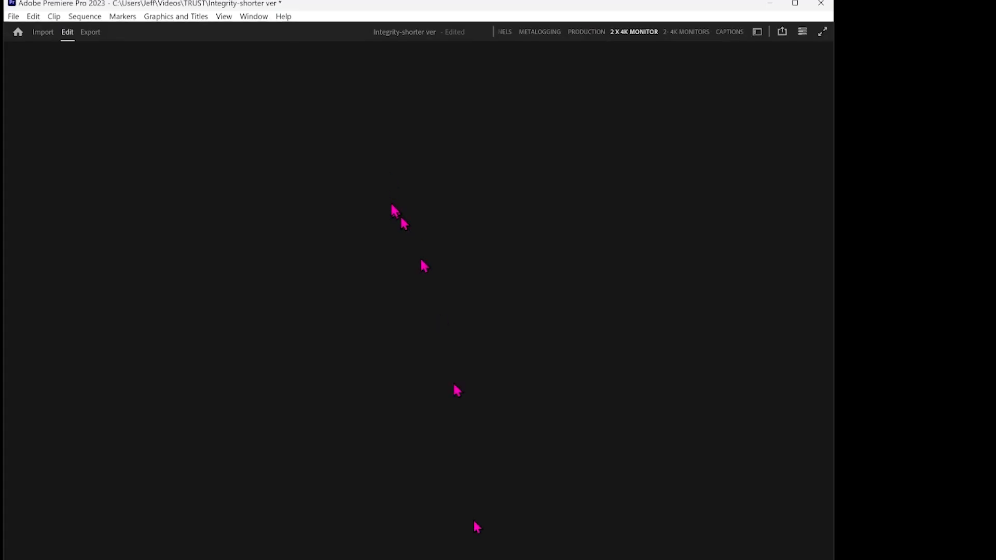
- Show the Integrity-shorter ver.prproj Project panel's media list from the Window menu
click(253, 17)
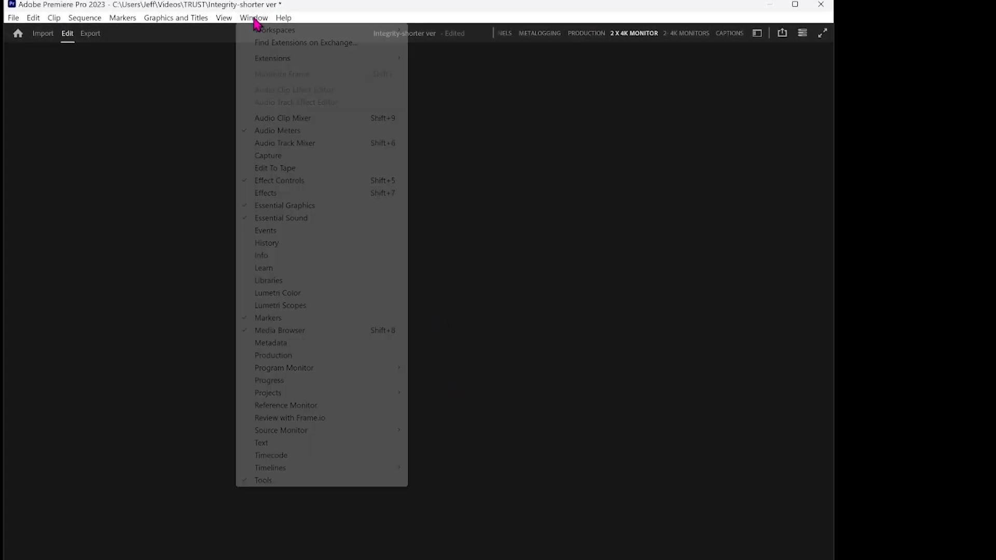
mouse_move(257, 355)
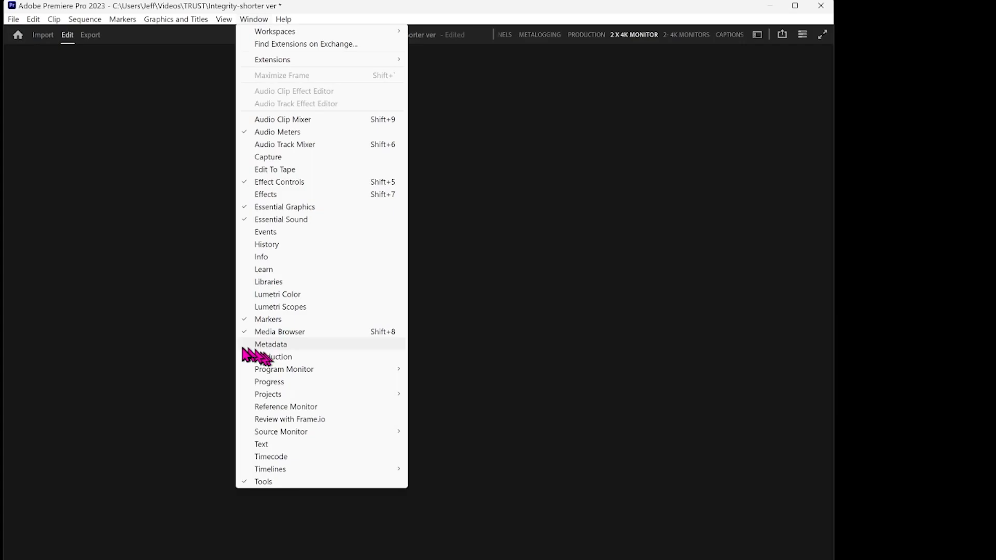
click(279, 332)
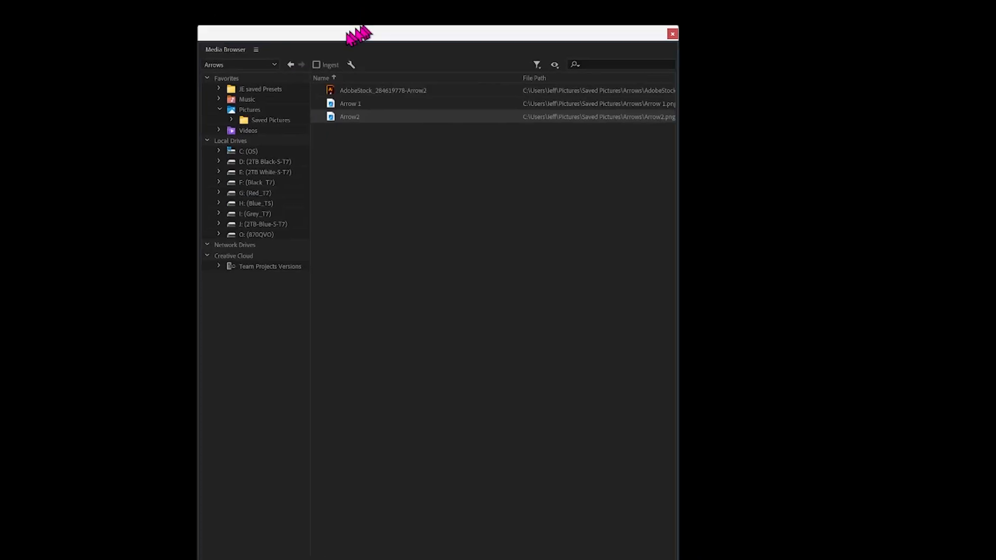
click(247, 21)
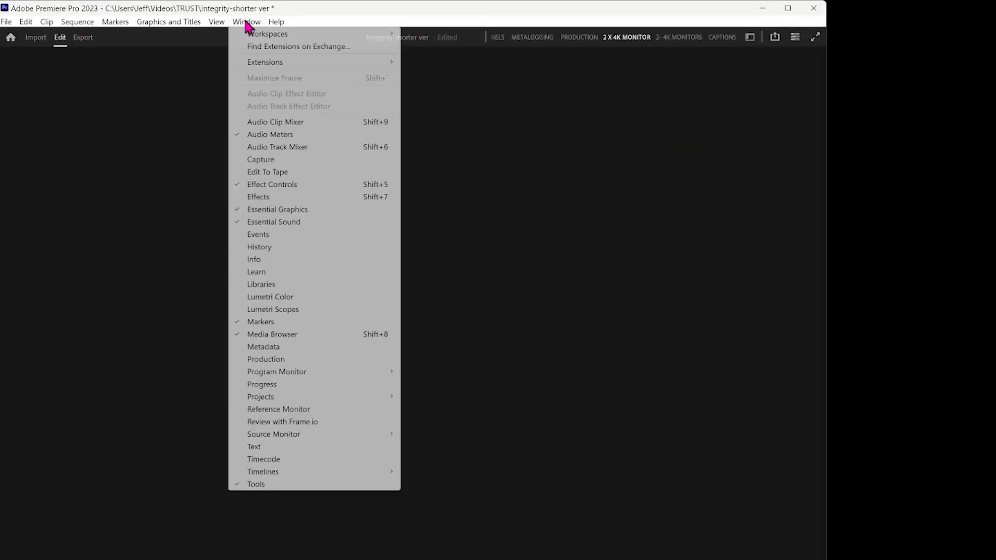
mouse_move(265, 359)
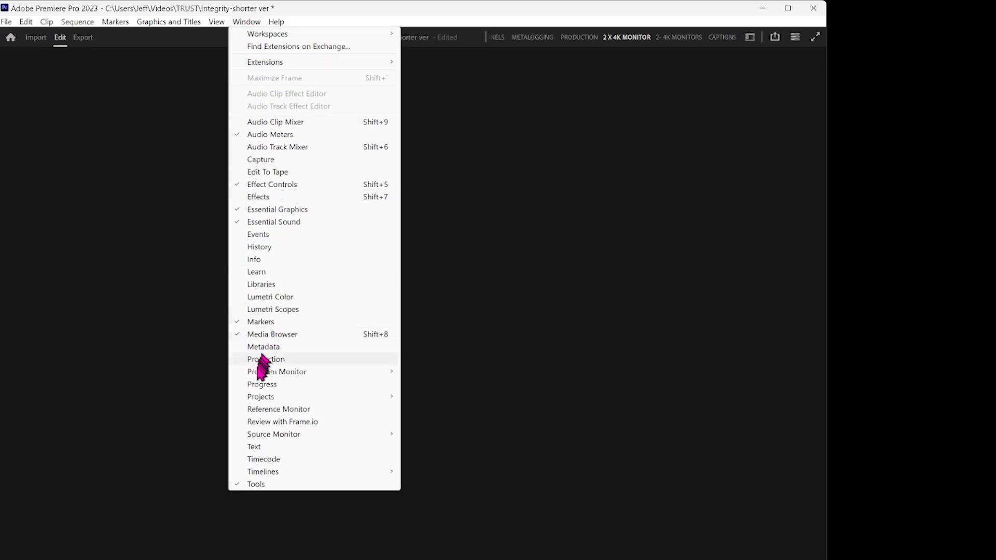
mouse_move(260, 396)
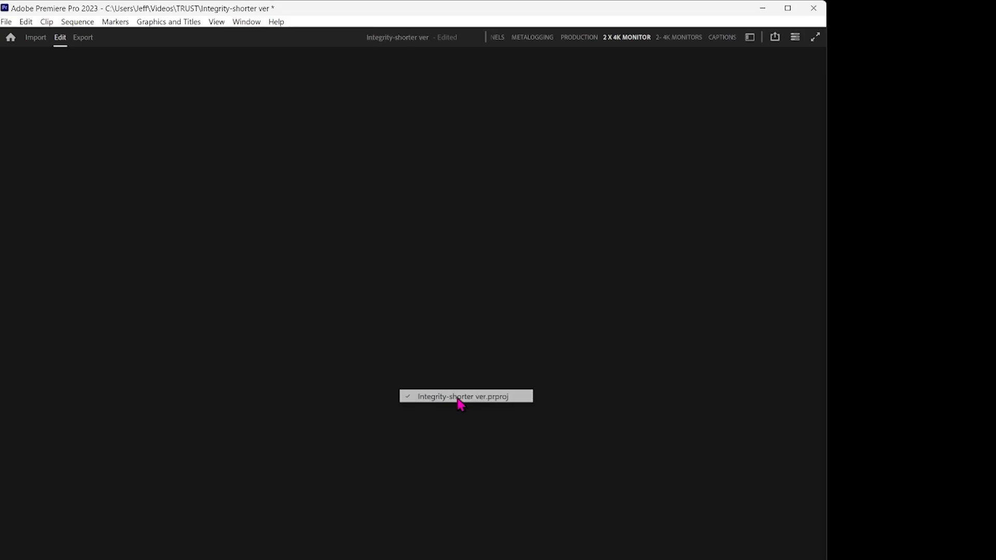
click(463, 396)
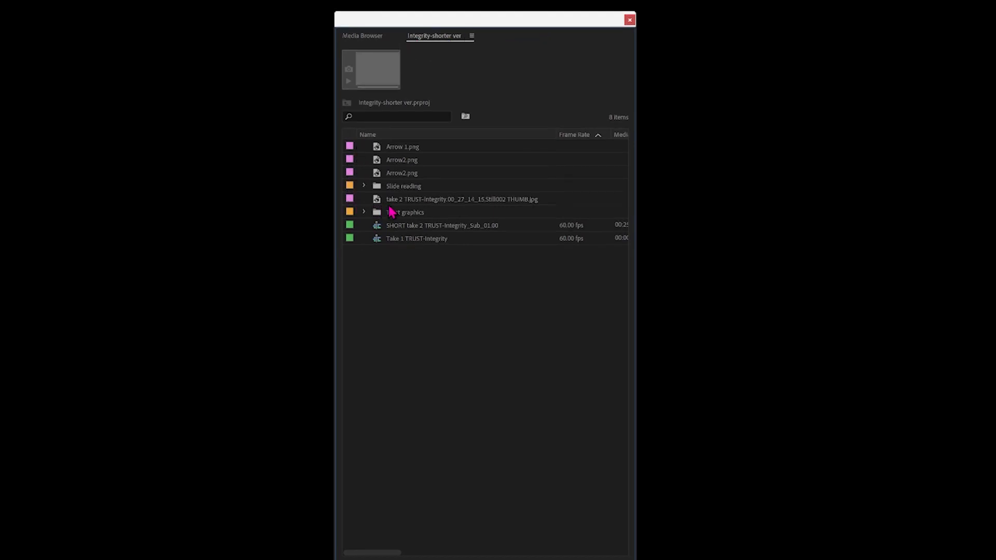
mouse_move(391, 215)
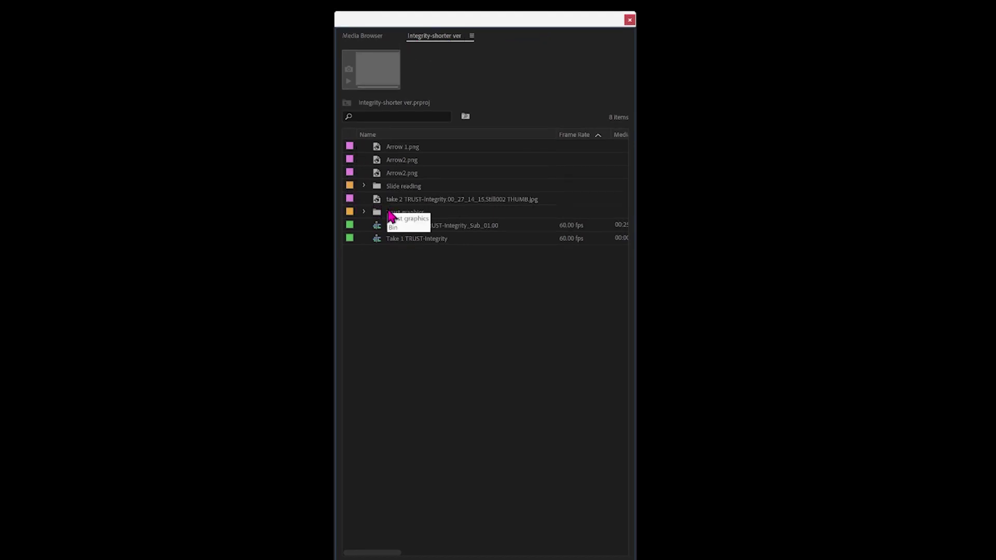
mouse_move(419, 175)
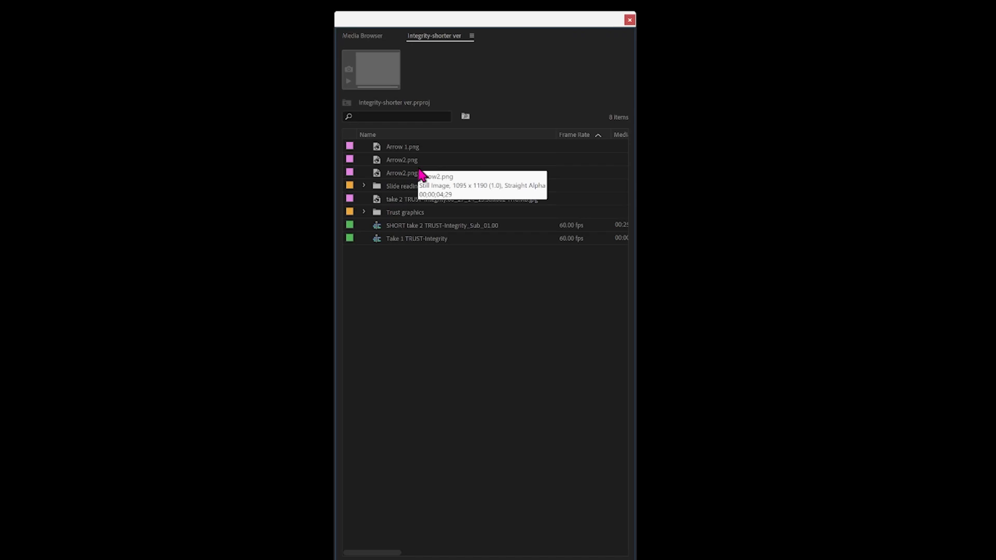
mouse_move(399, 175)
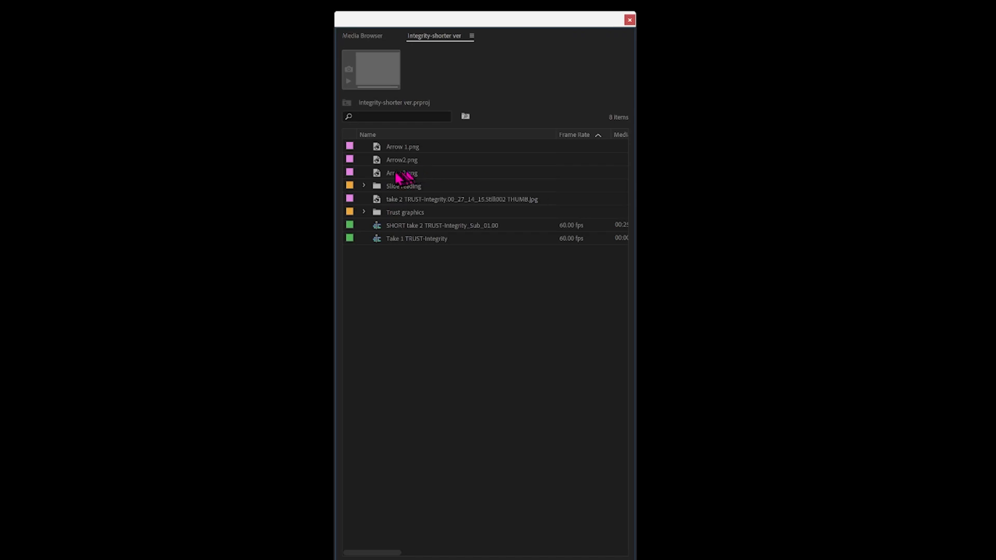
- Preview the newly imported Arrow2.png, a 1095 × 1190 still with straight alpha
click(402, 173)
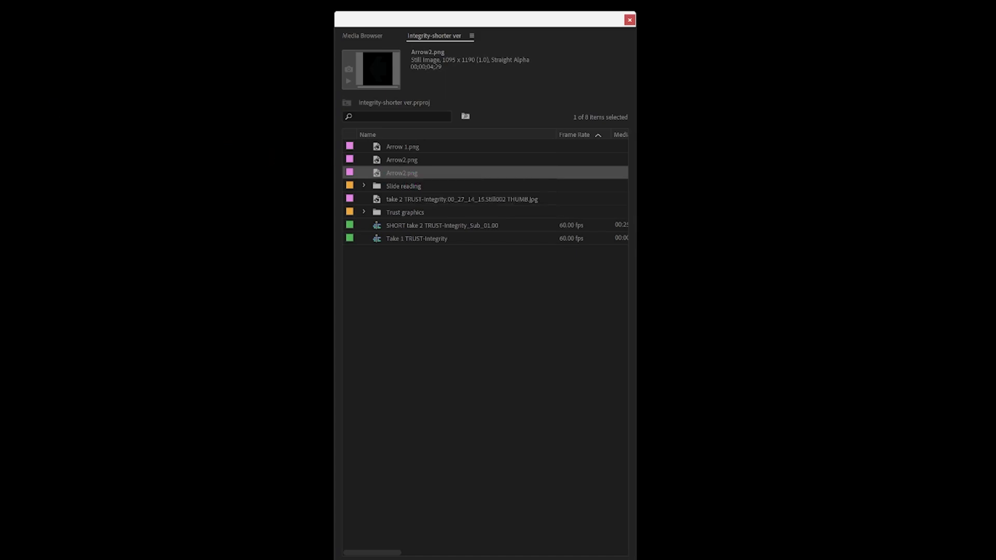
double_click(401, 173)
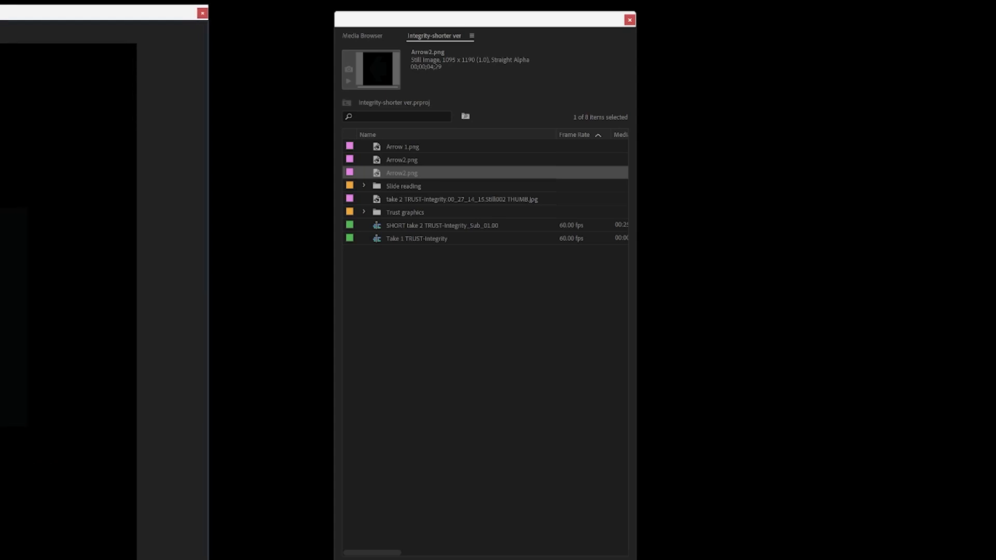
mouse_move(388, 246)
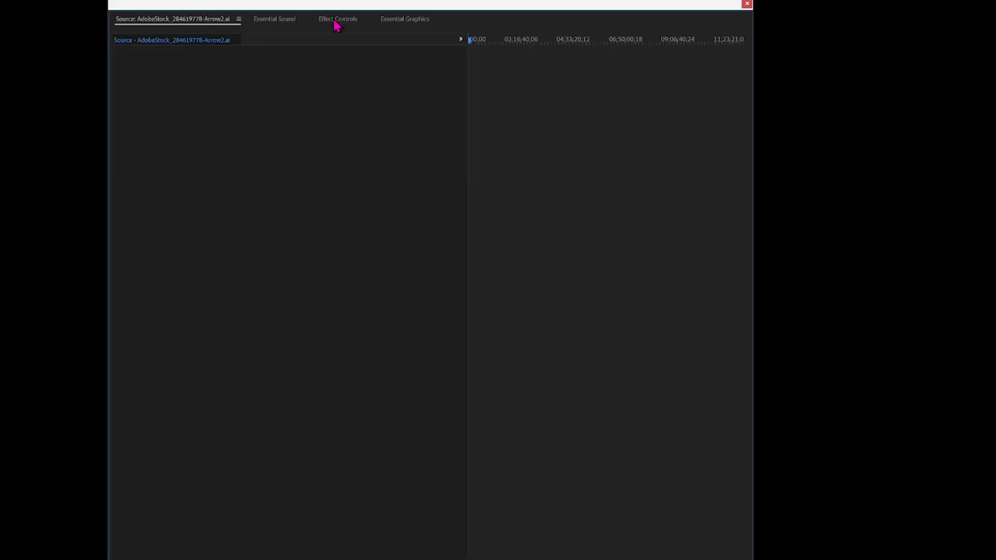
- Filter the Effects panel to 'change color' and pick the obsolete Change Color video effect
click(337, 19)
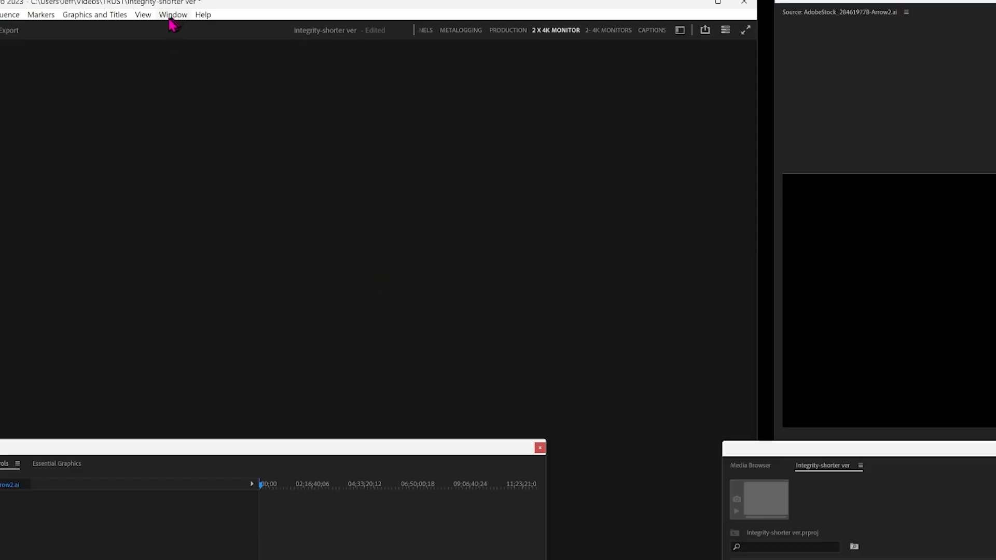
click(172, 14)
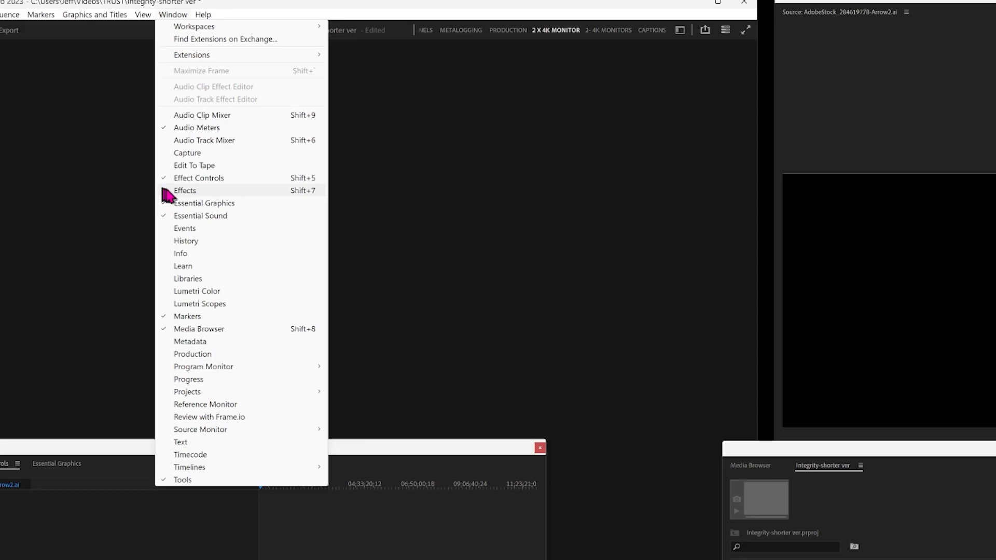
click(184, 190)
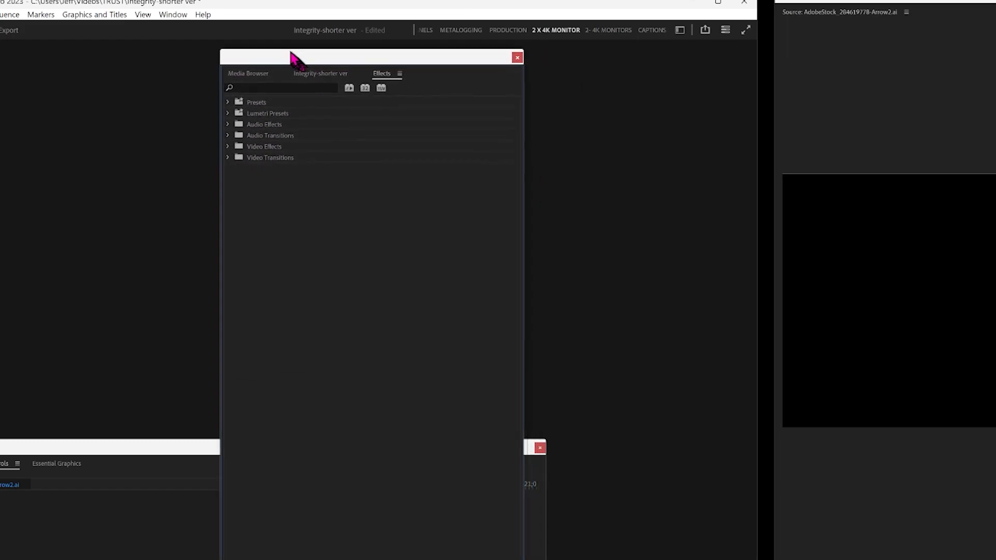
text(change color)
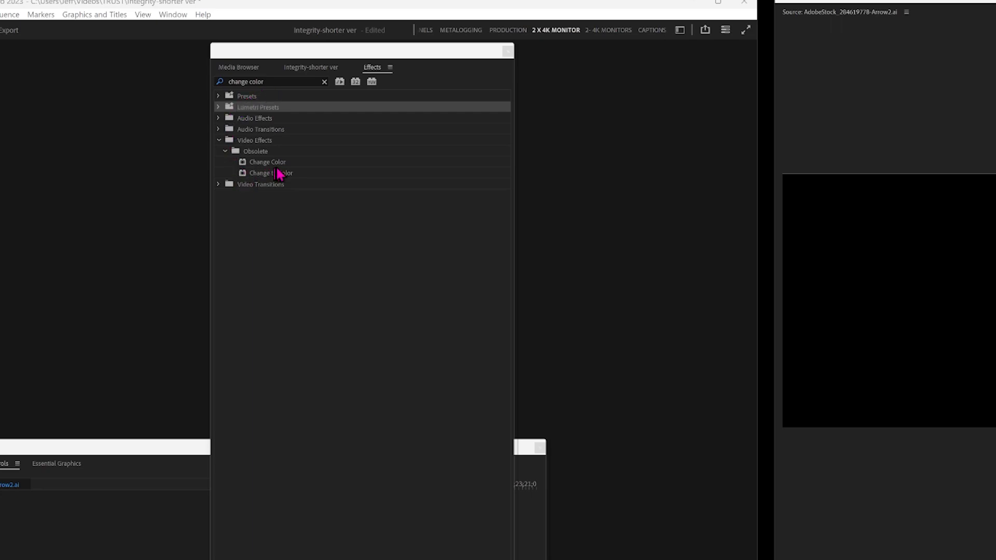
mouse_move(253, 116)
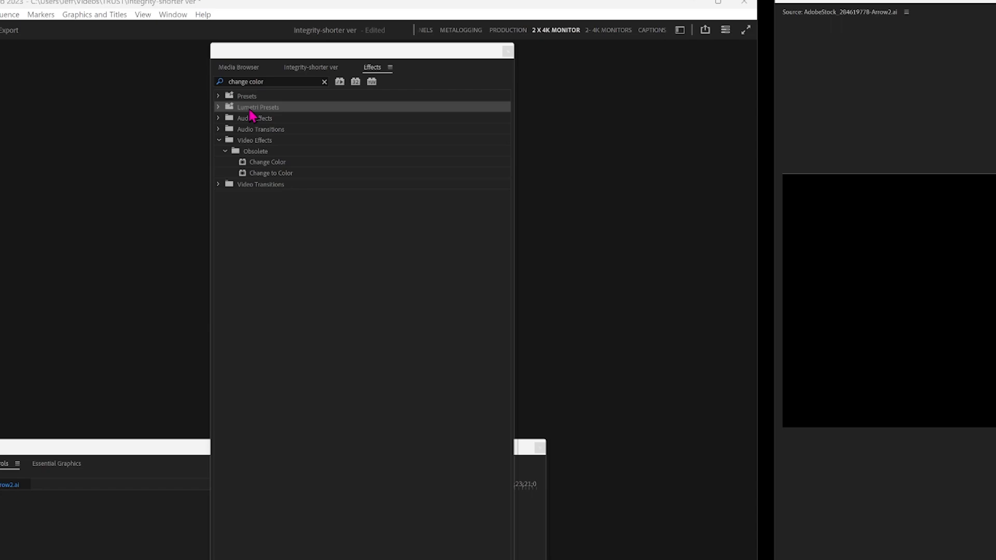
mouse_move(264, 165)
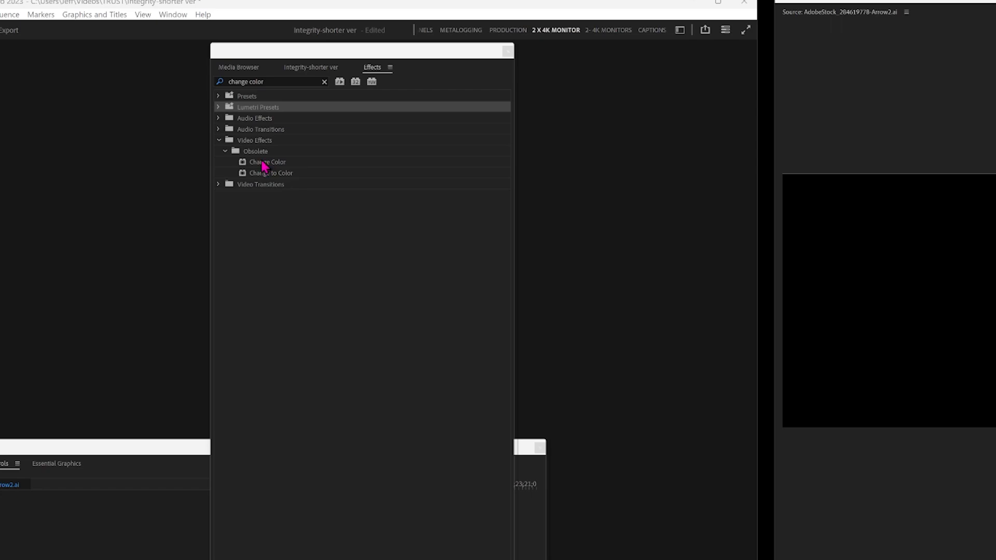
click(267, 162)
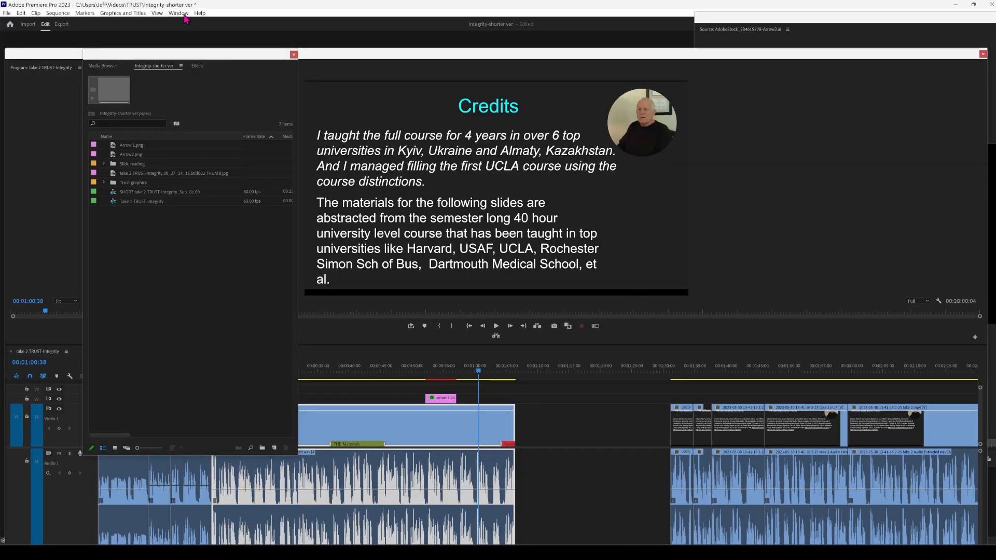
- Drop Arrow2.png onto the upper video track after the main clip and park the playhead on it
click(178, 12)
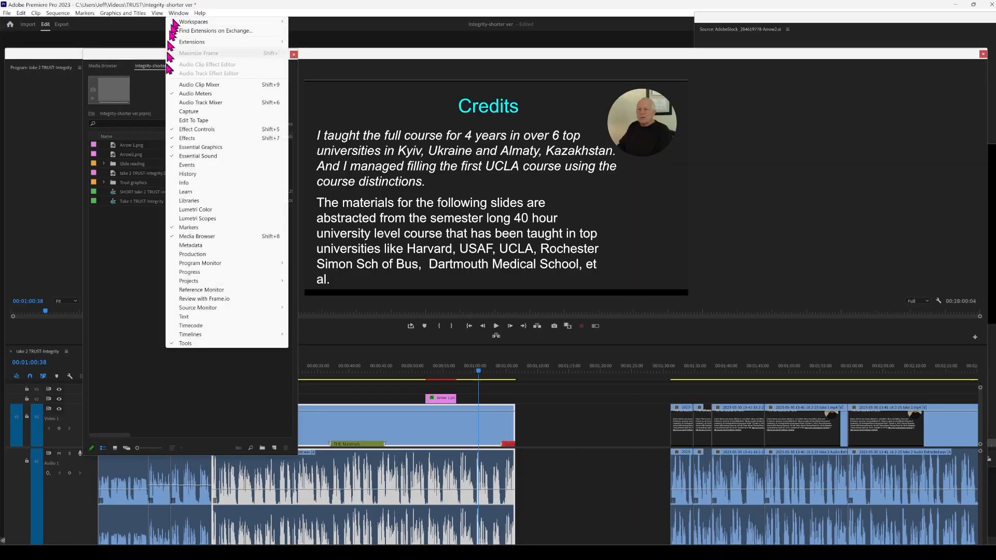
mouse_move(200, 263)
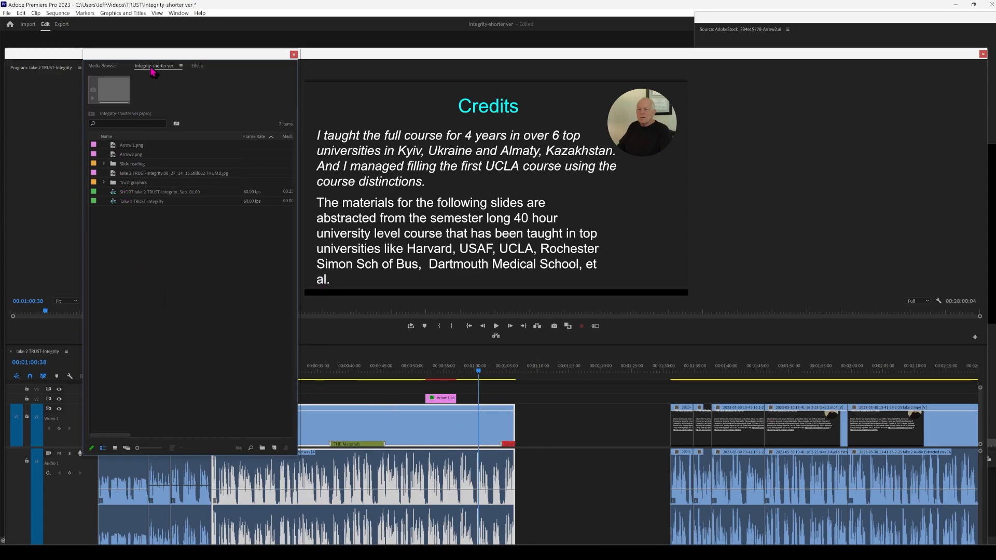
drag(190, 58, 178, 41)
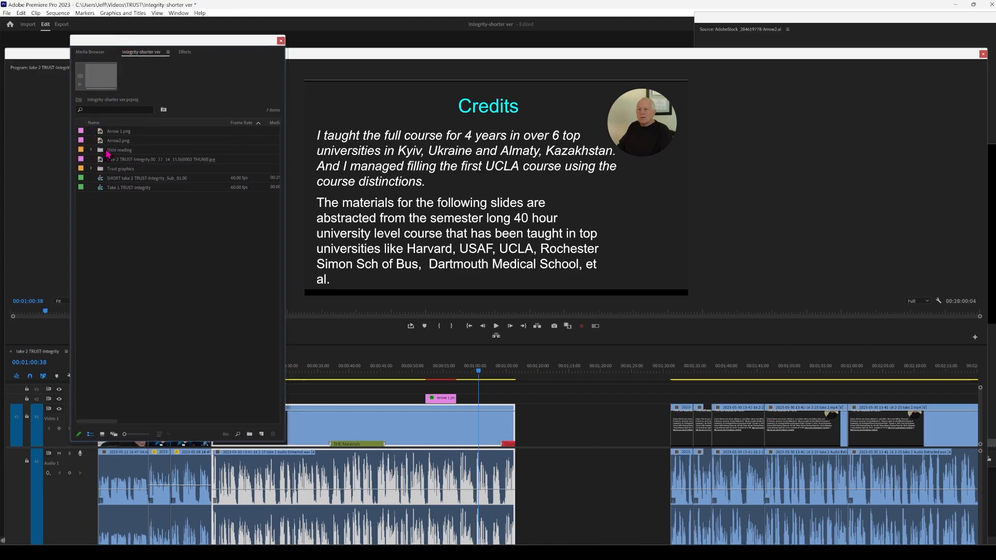
click(119, 141)
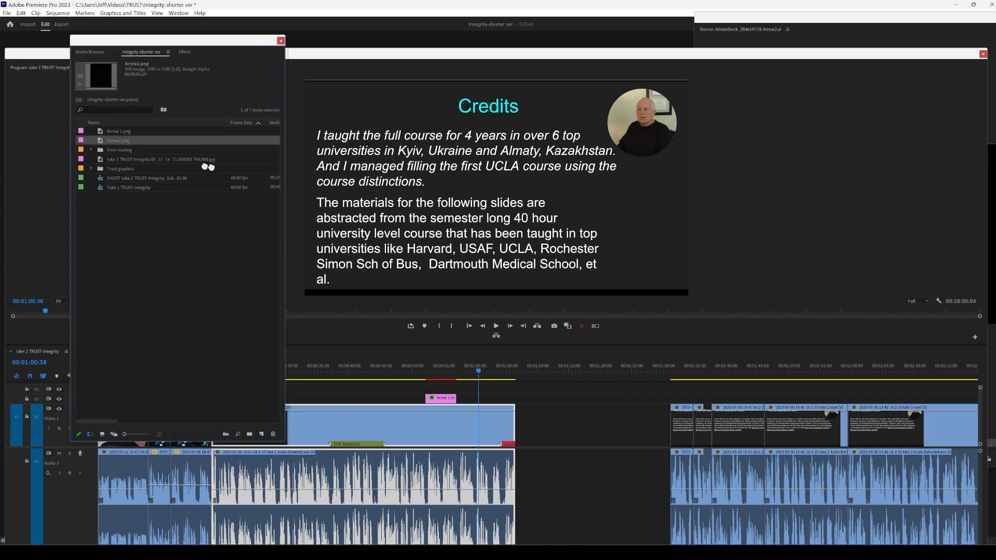
click(280, 40)
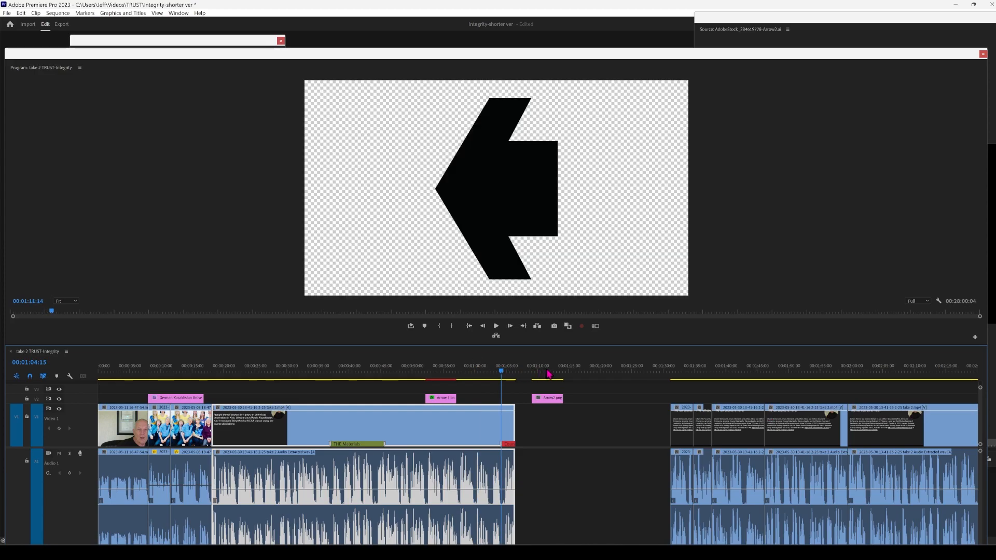
click(547, 371)
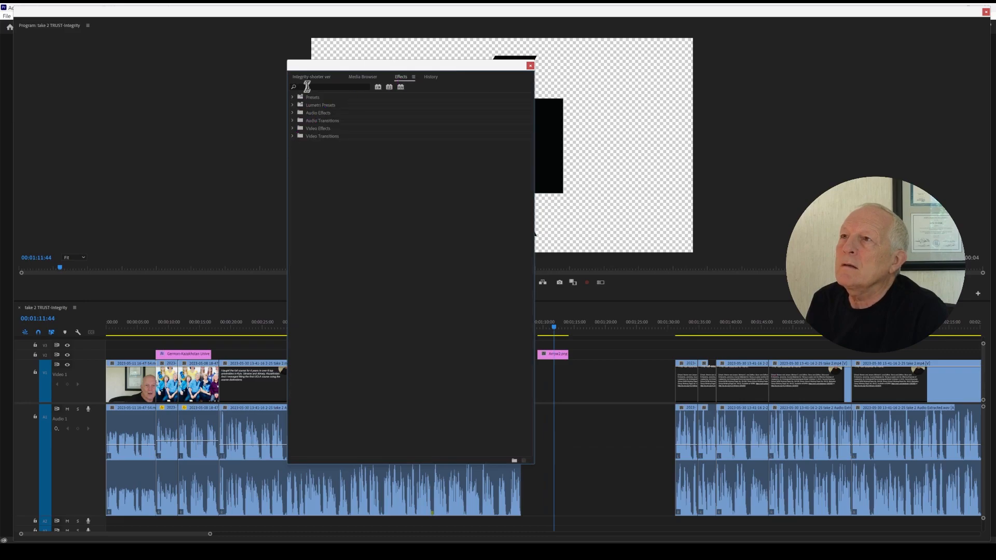
- Search 'color change' again, select Change Color, and reveal Arrow2.png's Effect Controls
click(330, 87)
text(col)
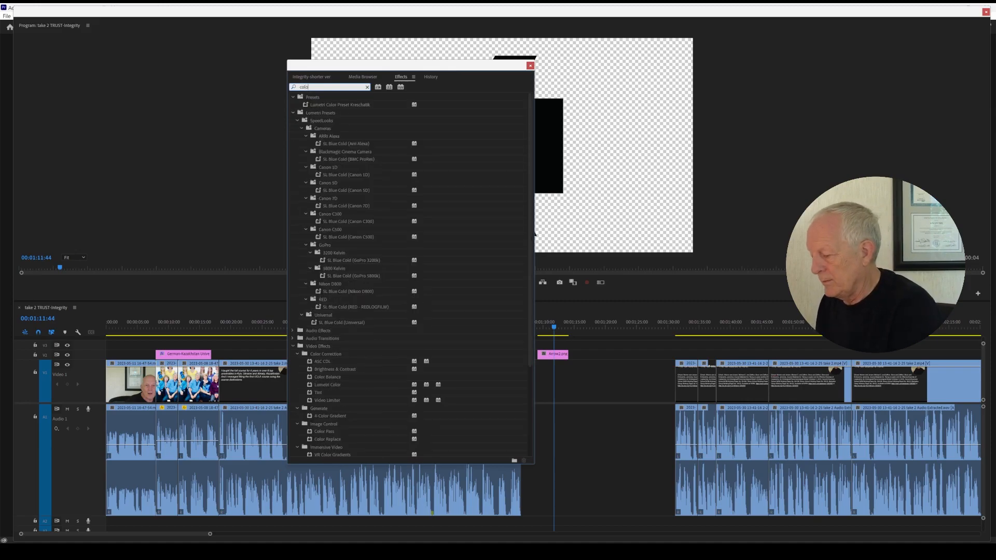
click(293, 112)
text(or change)
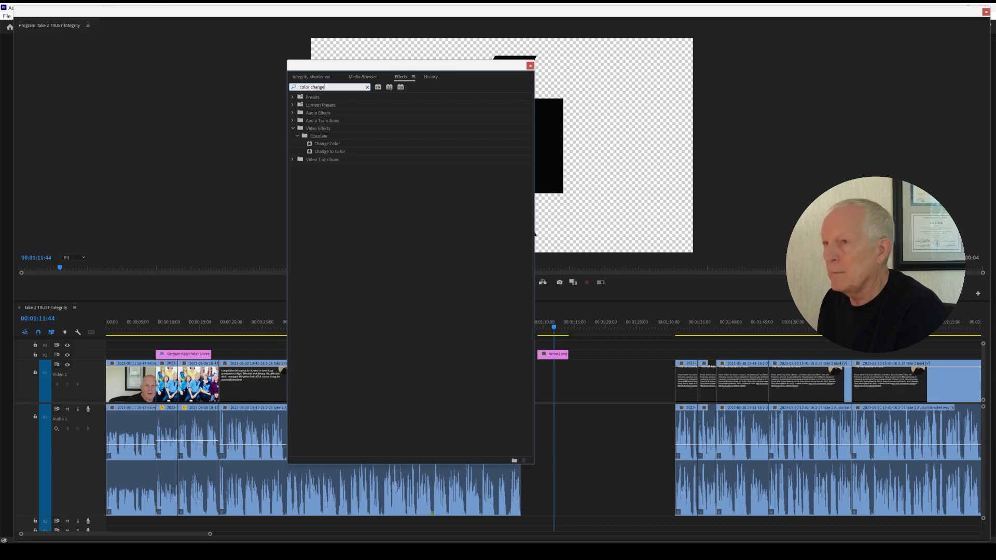
mouse_move(325, 147)
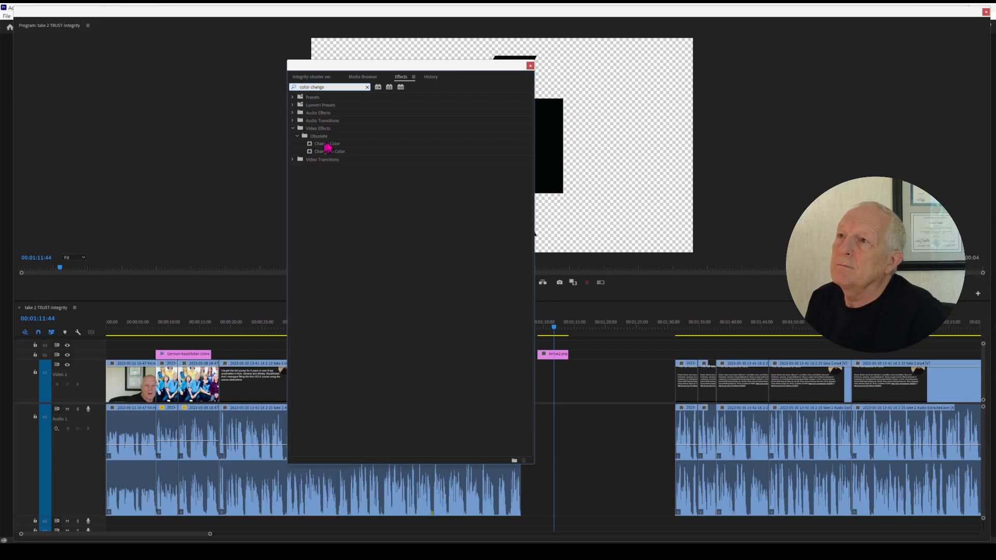
click(328, 143)
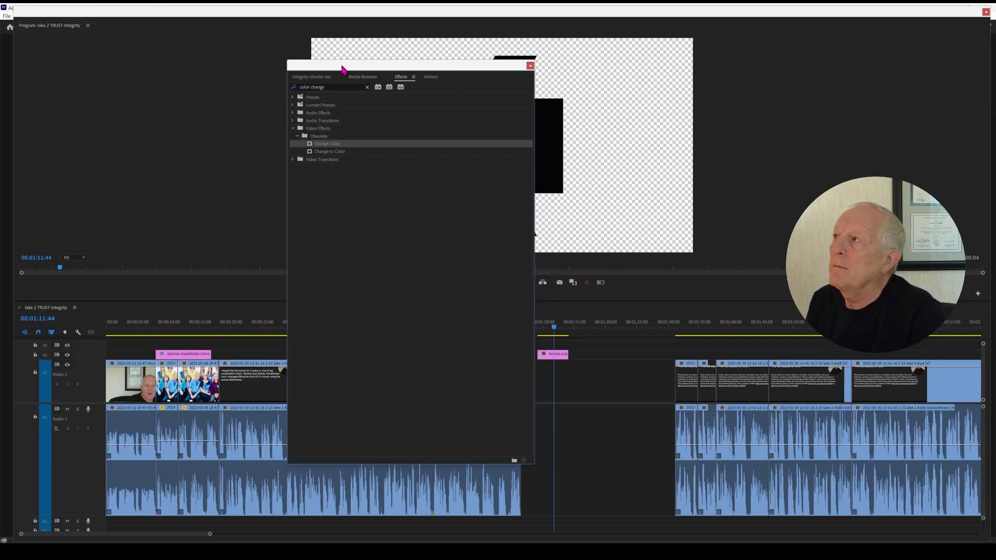
click(530, 66)
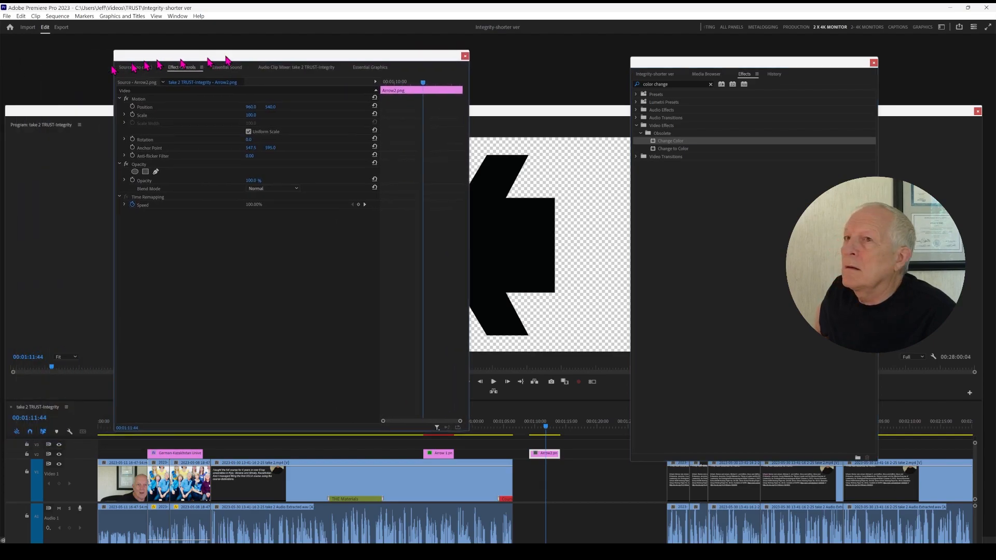
- Drag Change Color onto the Arrow2.png clip, adding it with zero hue, lightness and saturation transforms
drag(288, 56, 399, 46)
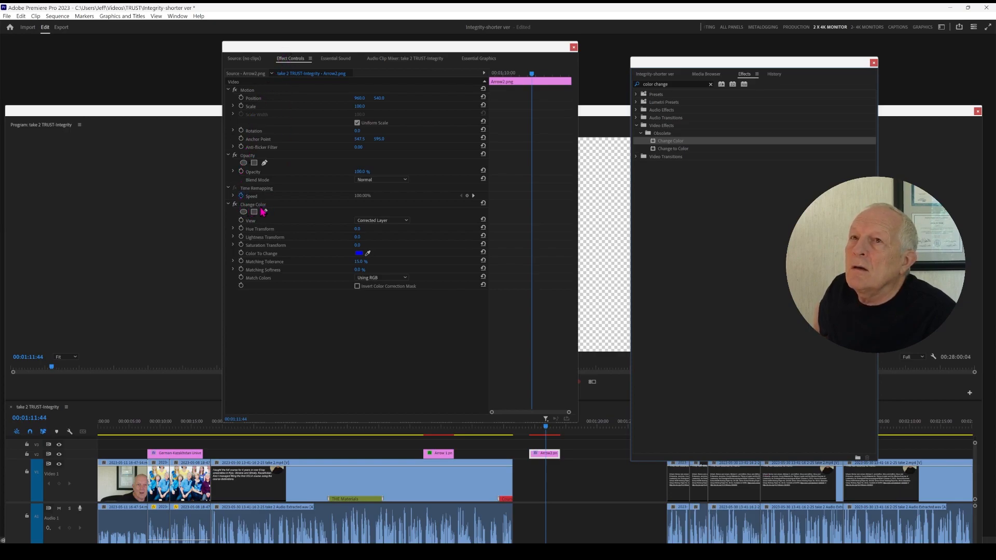
mouse_move(685, 63)
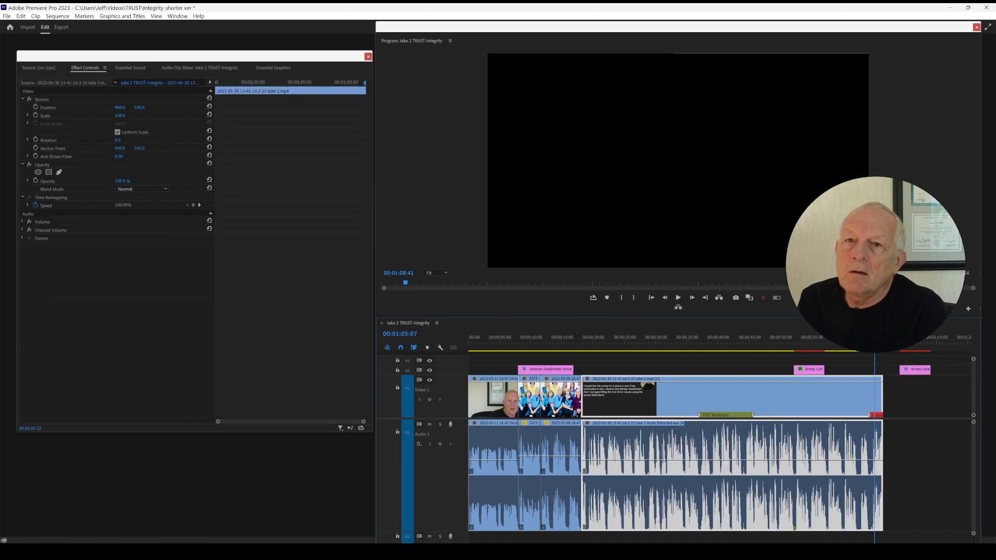
- Select the Arrow2.png timeline clip and view its Change Color settings with the black arrow previewed
click(914, 369)
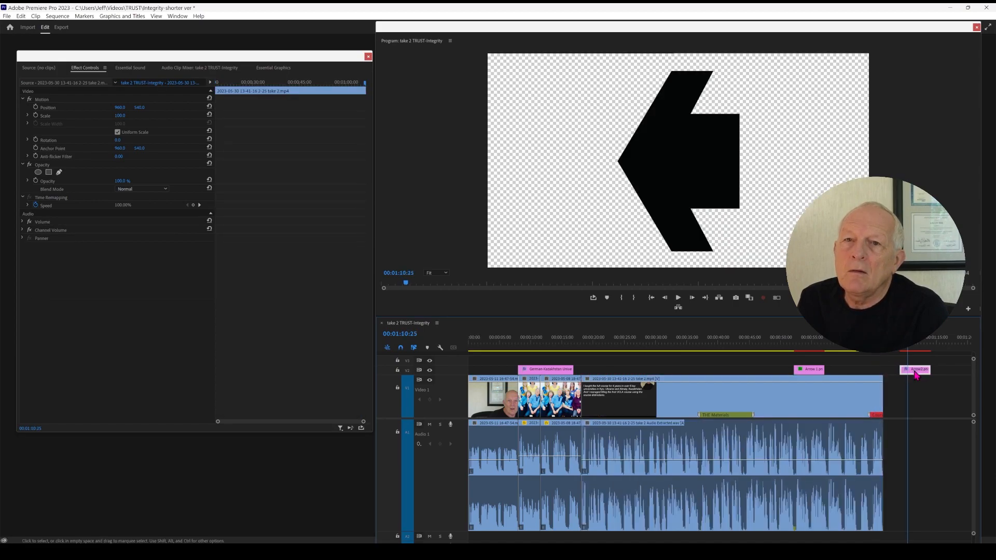
click(914, 368)
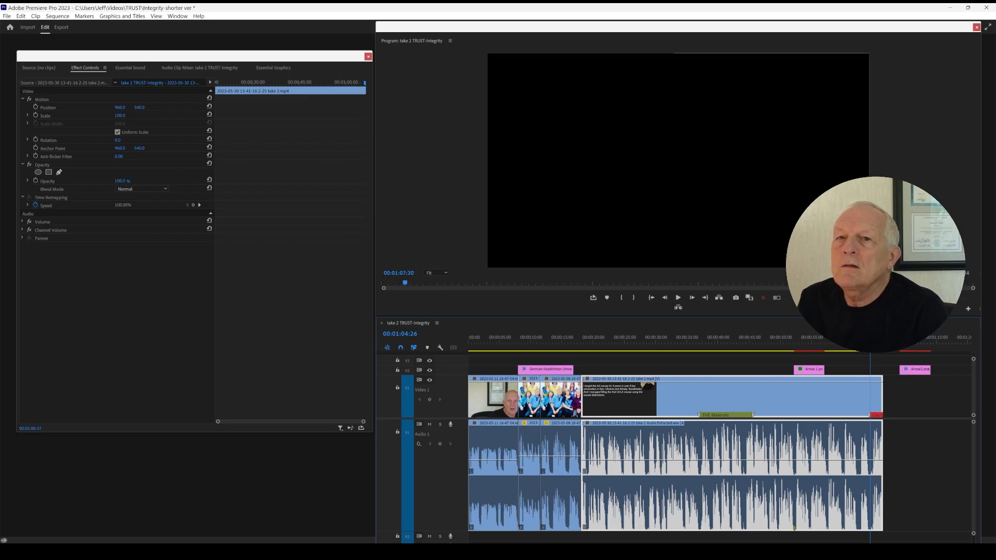
click(914, 347)
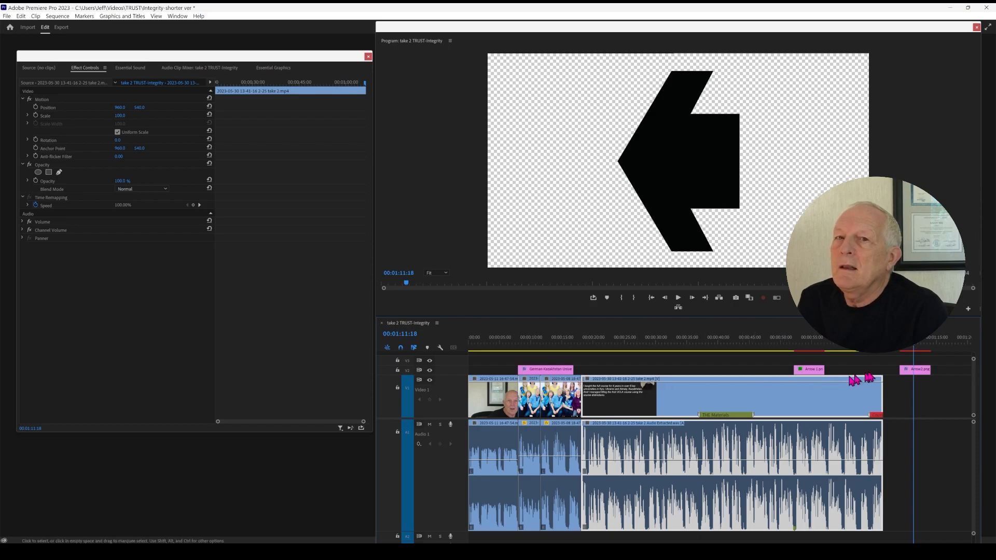
click(917, 369)
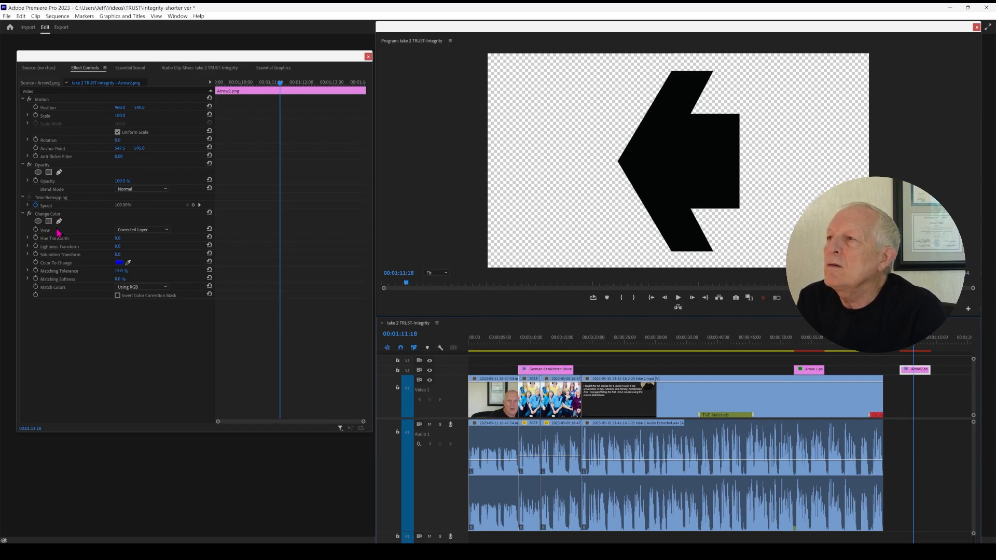
- Pick the colour to be changed for Arrow2.png, with the arrow showing over the Credits slide
click(37, 221)
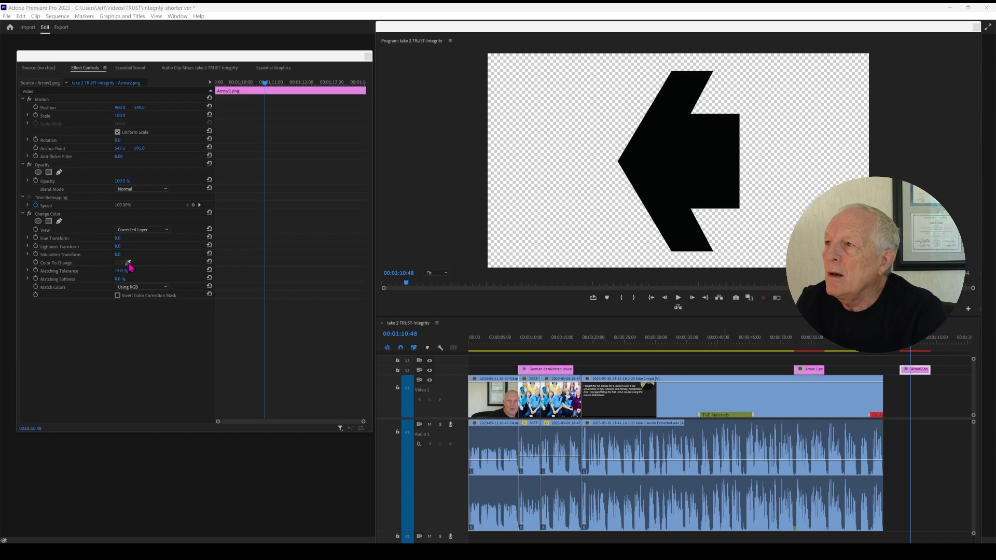
click(127, 262)
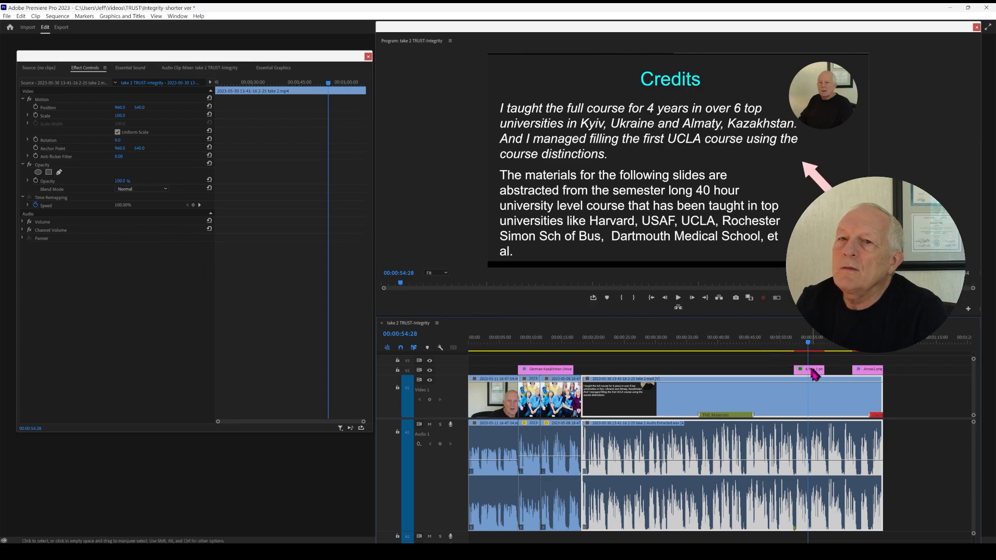
- Inspect the Change to Color swatch on Arrow 1's Change Color effect
click(810, 369)
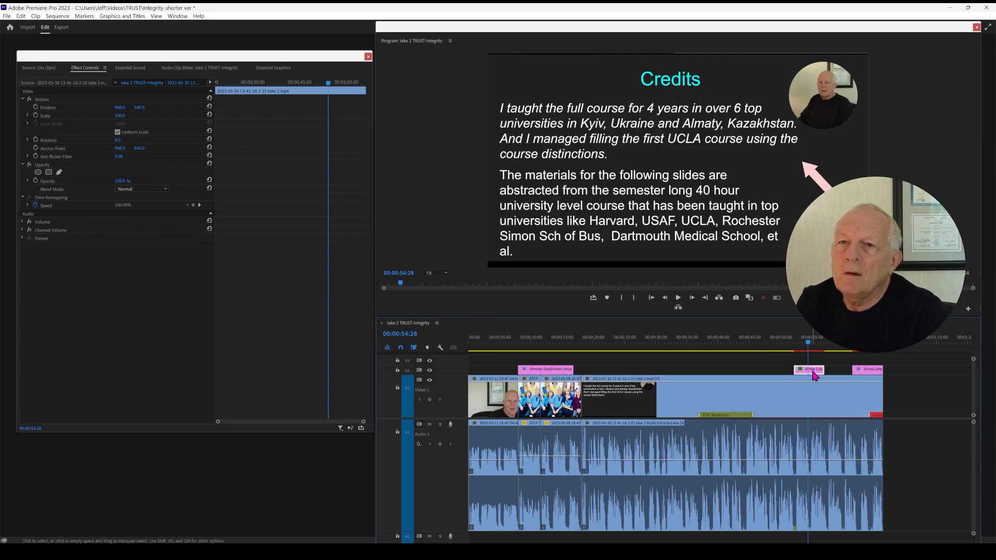
click(808, 369)
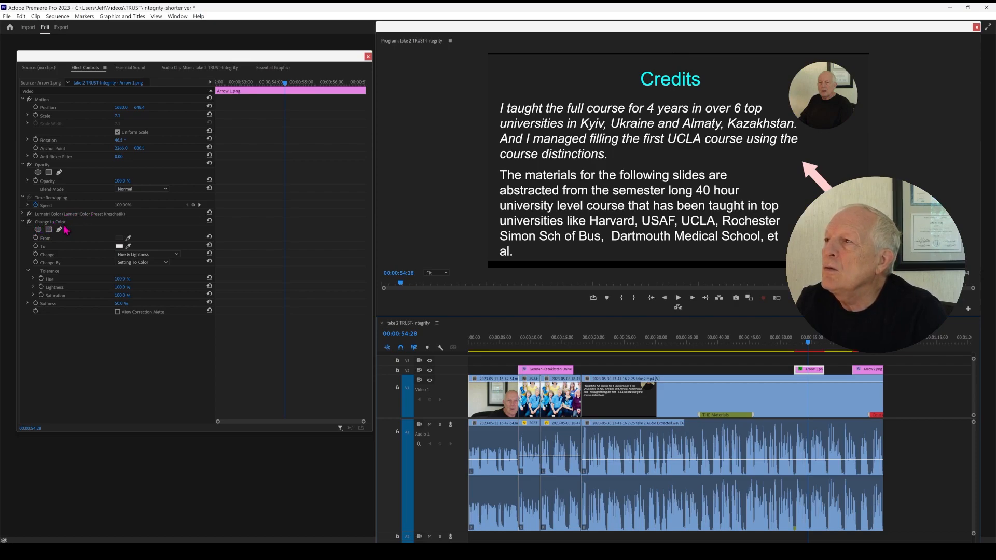
click(147, 254)
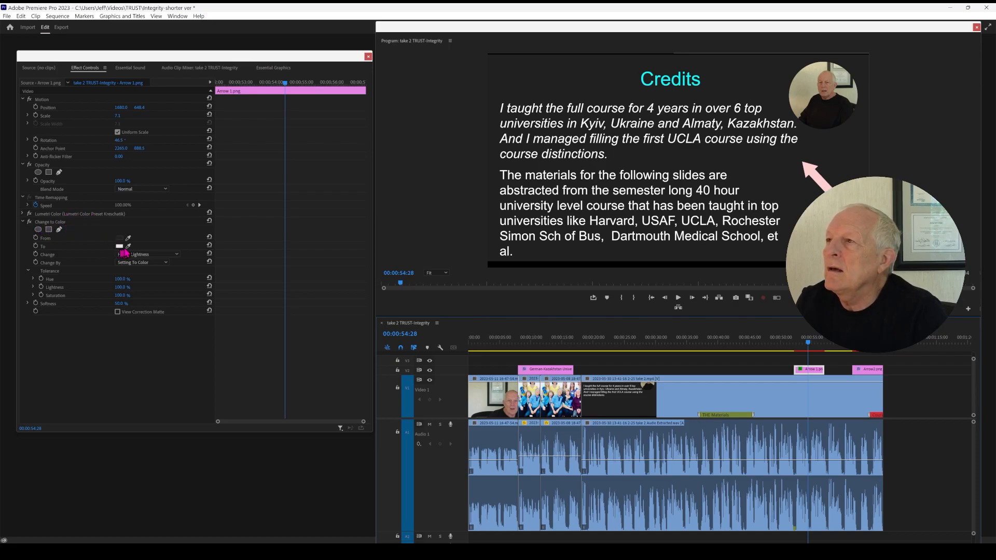
click(147, 254)
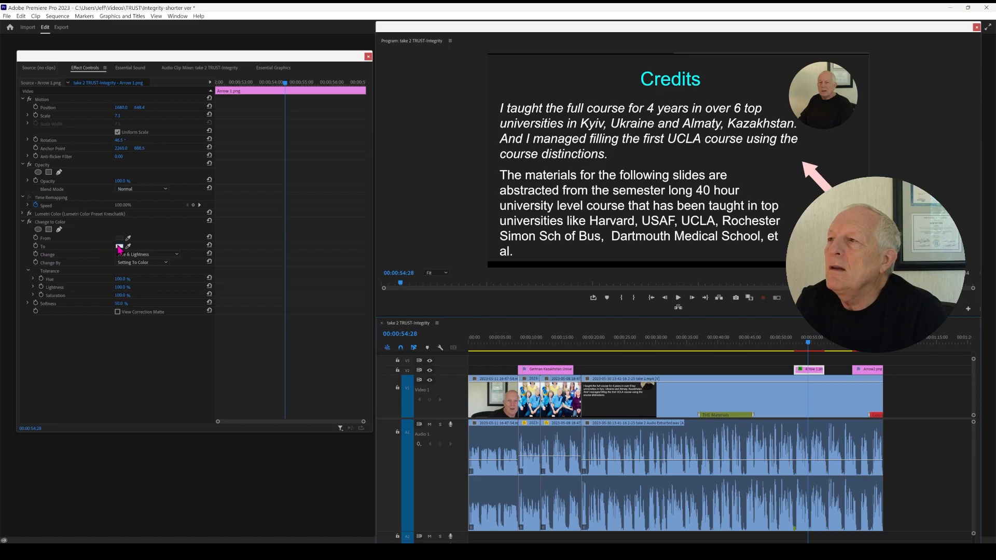
- Pick white in the Color Picker and confirm it as the target colour
click(119, 246)
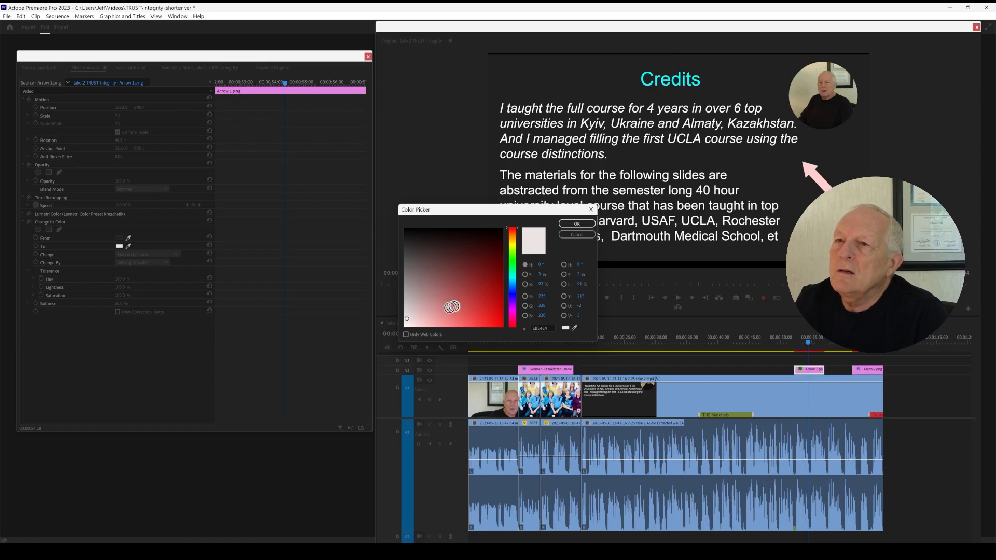
click(449, 308)
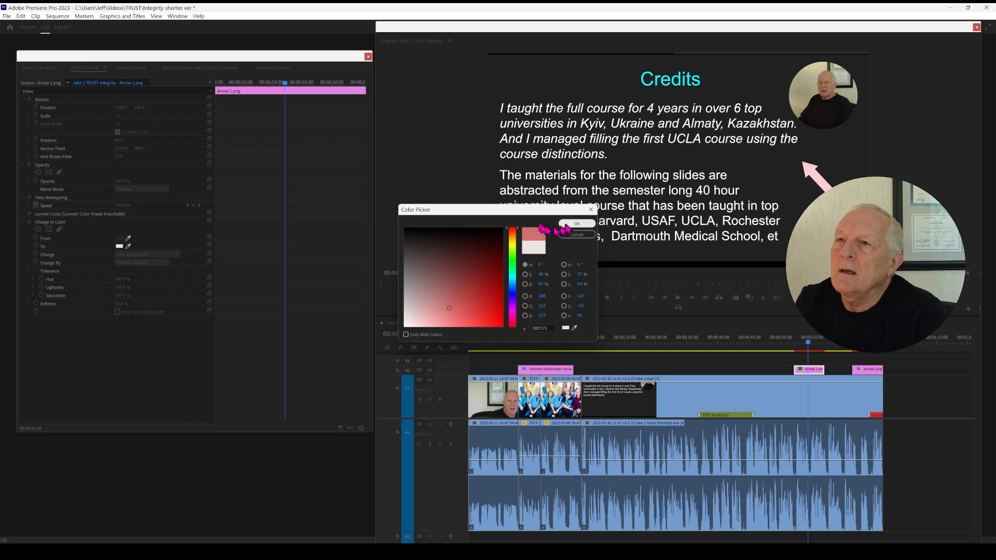
click(576, 224)
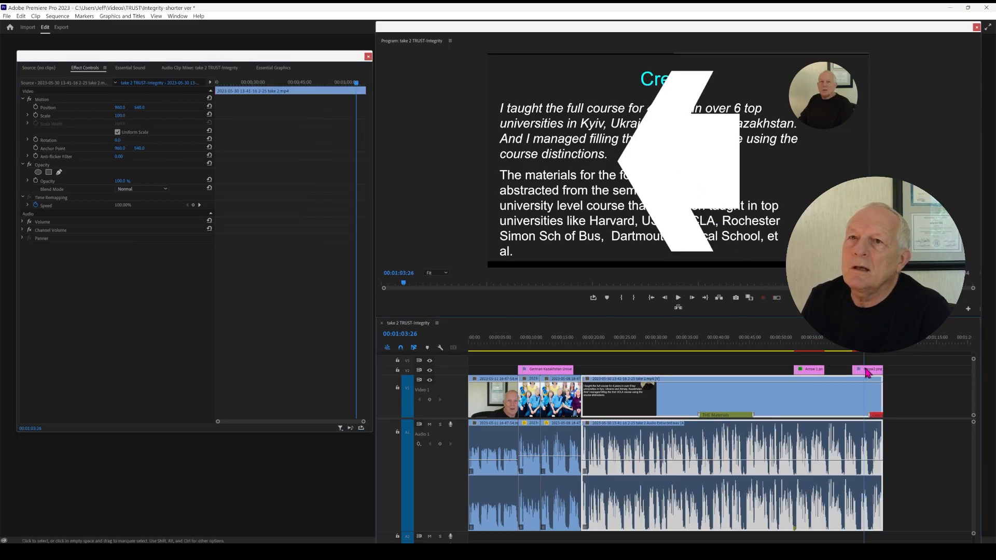
- Scale Arrow2 down to about 36% and move Position X to about 1119
click(868, 369)
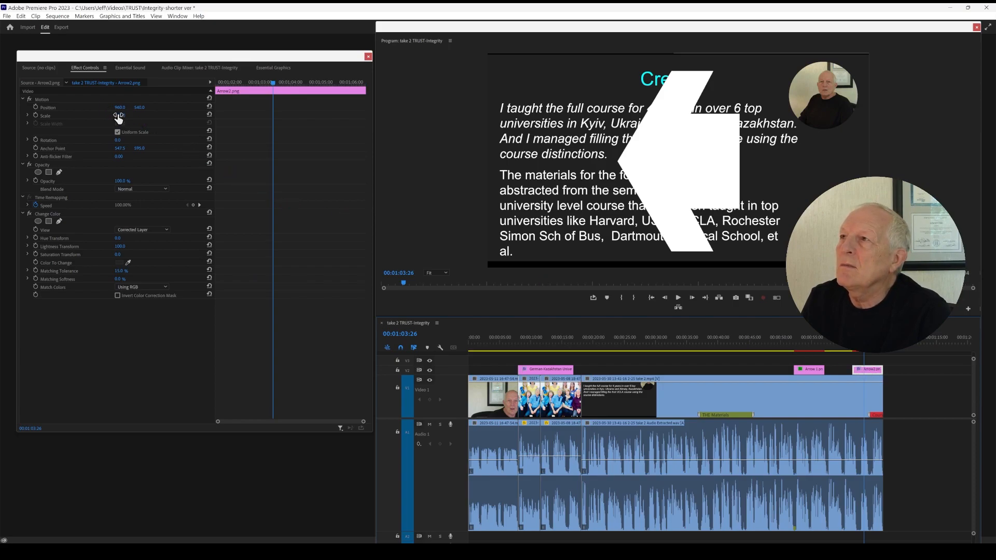
drag(120, 116, 127, 115)
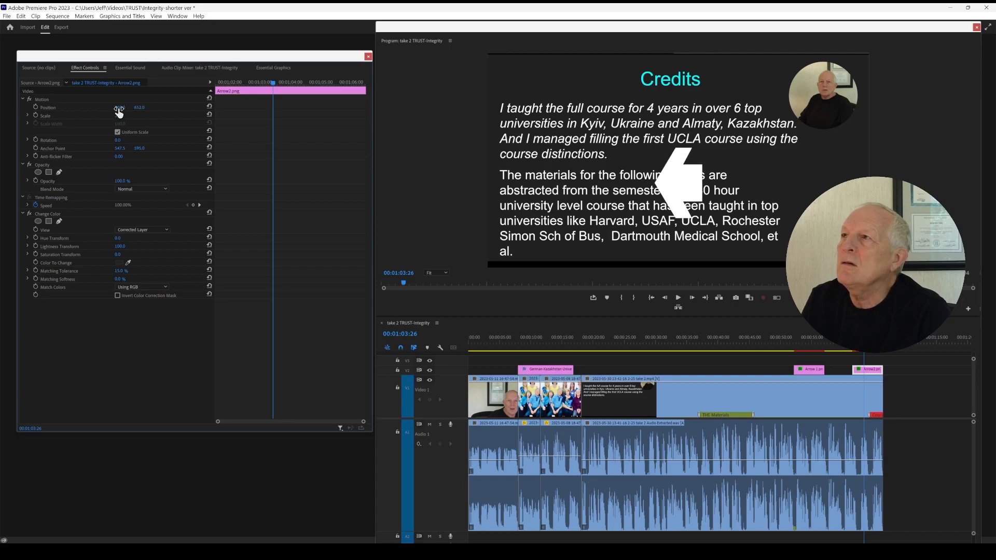
drag(121, 107, 139, 107)
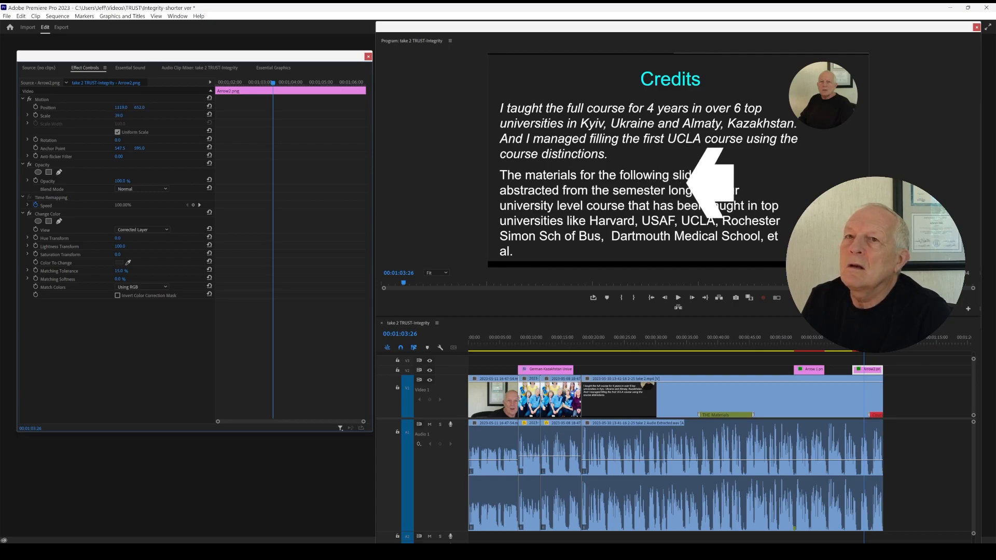